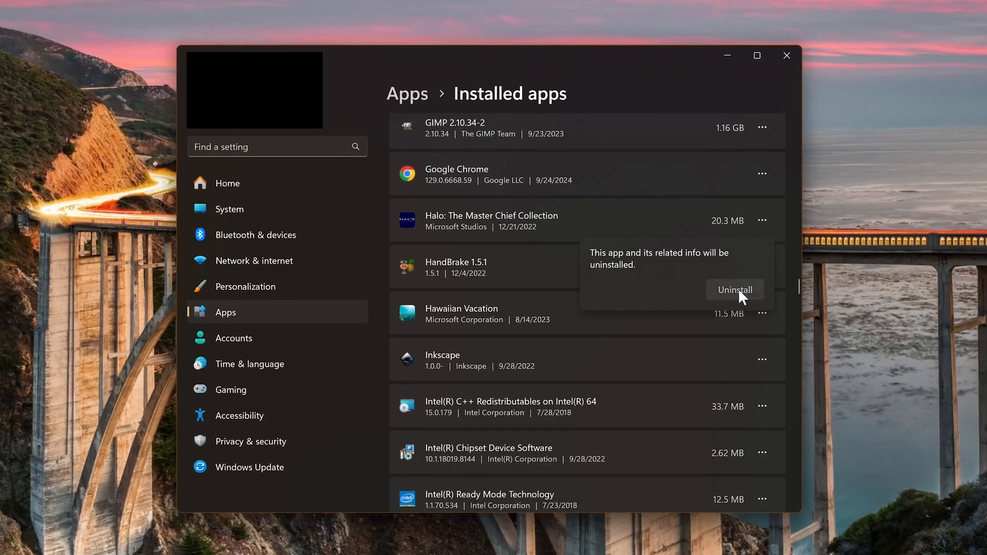
Confirm the Clipchamp uninstall and choose Uninstall (not Repair) in the Plex Media Server setup.
click(734, 290)
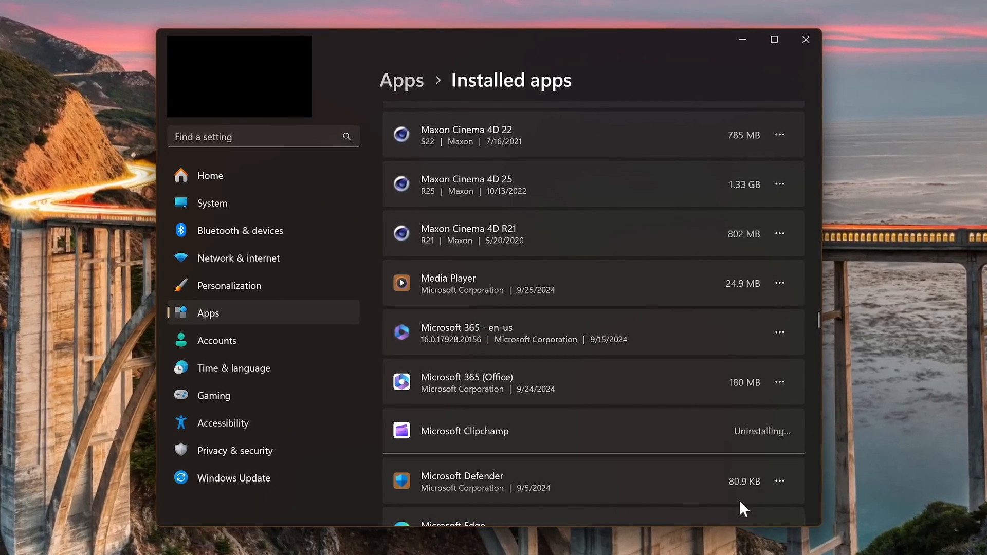
click(783, 191)
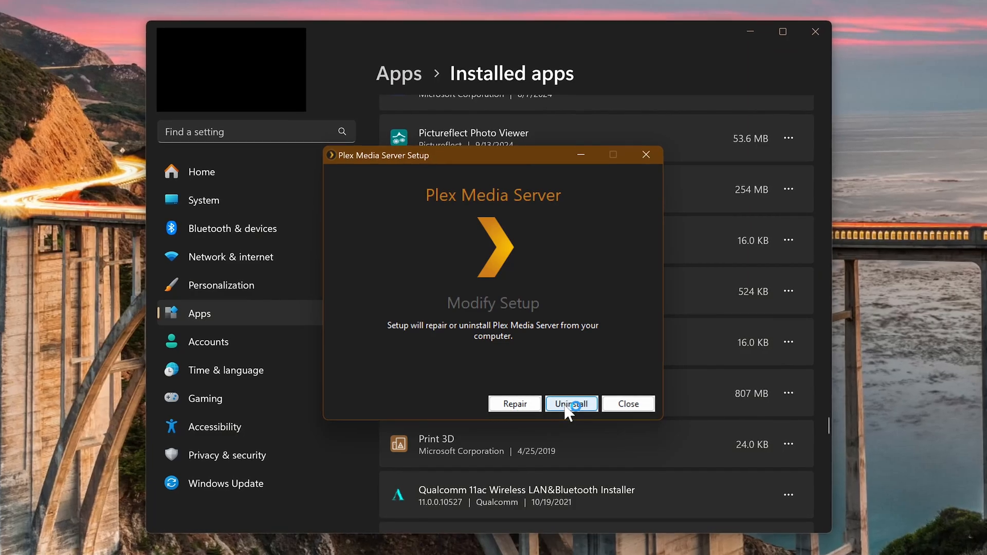
click(571, 403)
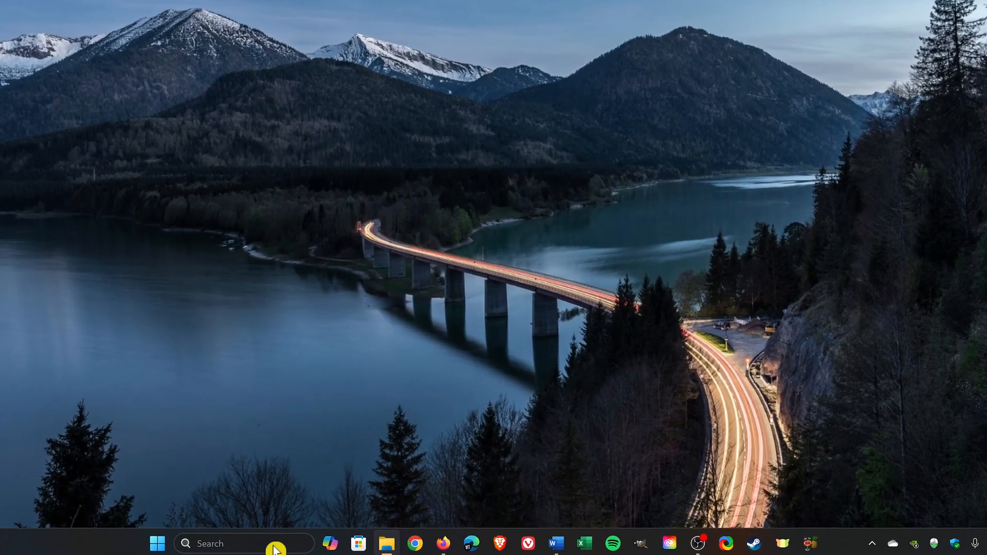
text(registry Editor)
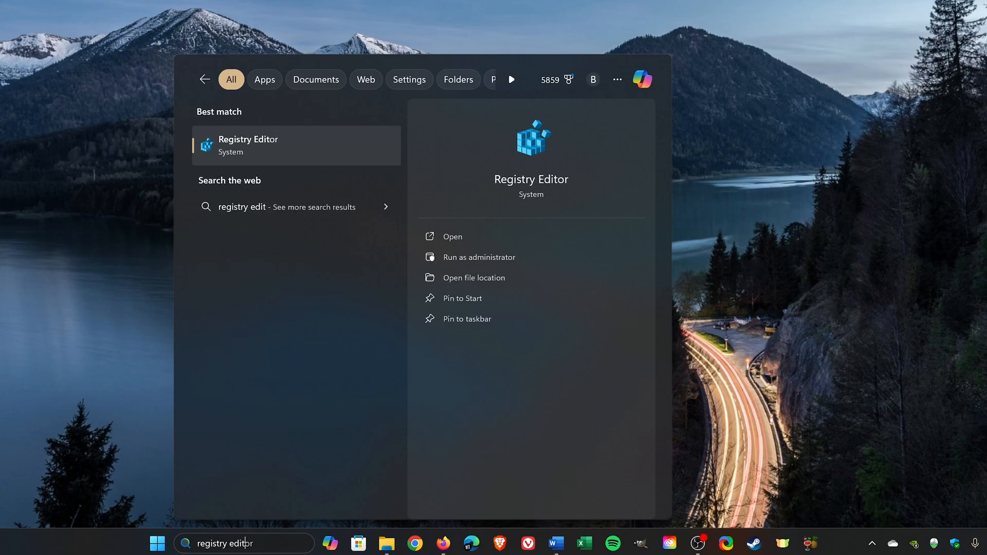
text(r)
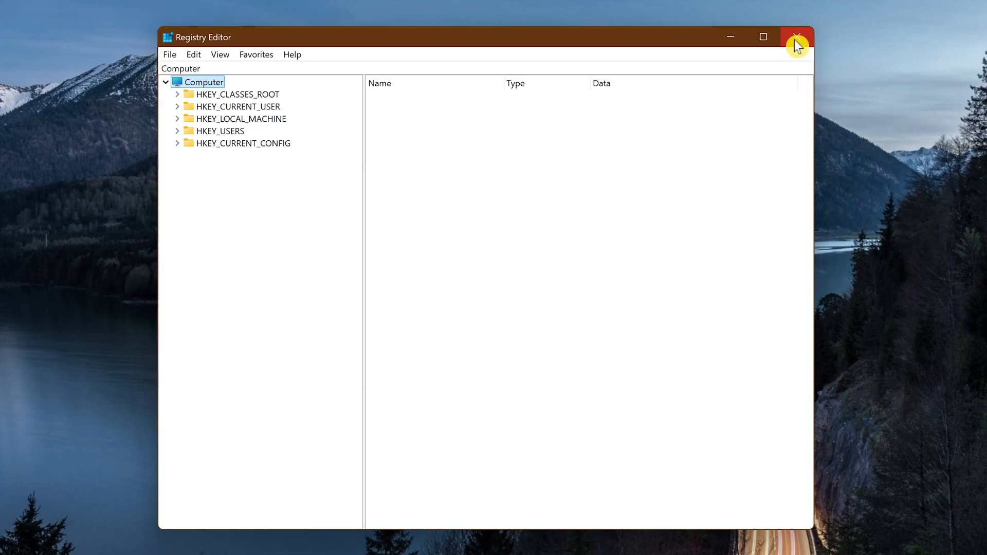
click(796, 37)
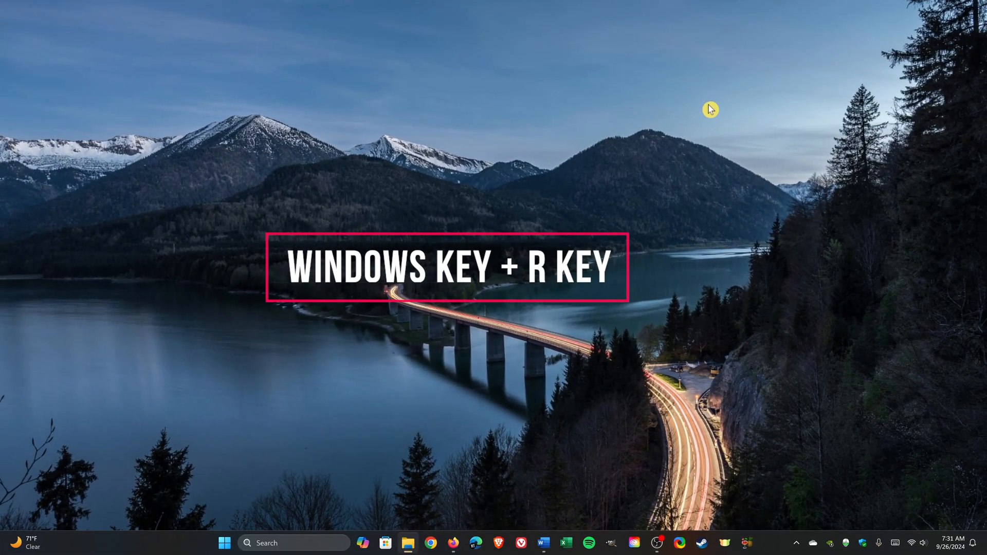
Launch Registry Editor by running regedit from the Win+R Run box.
key(win+r)
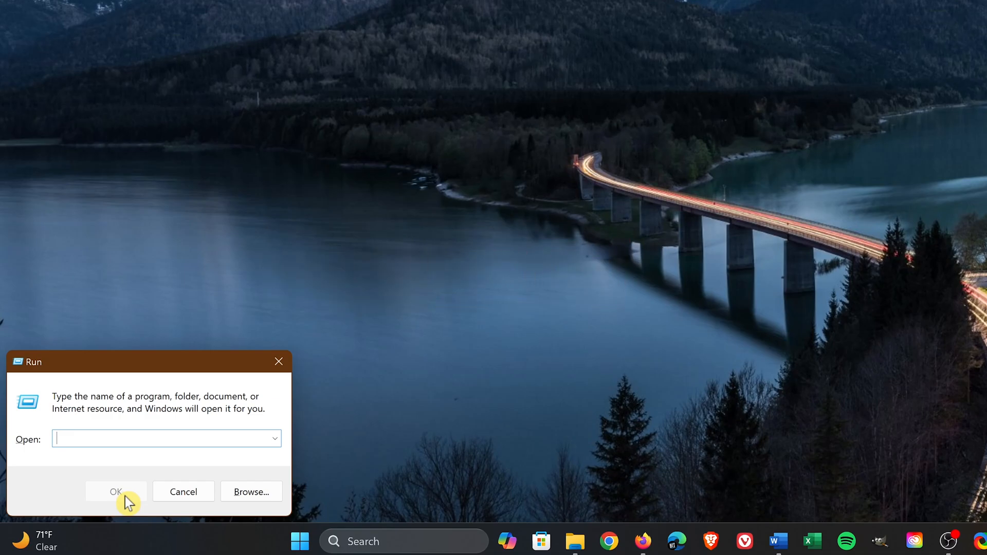
text(regedi)
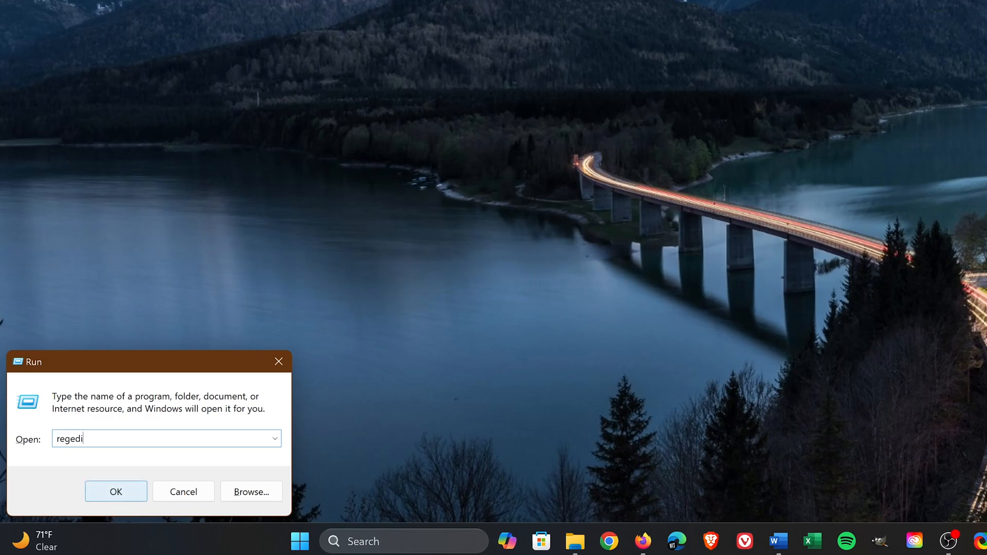
text(t)
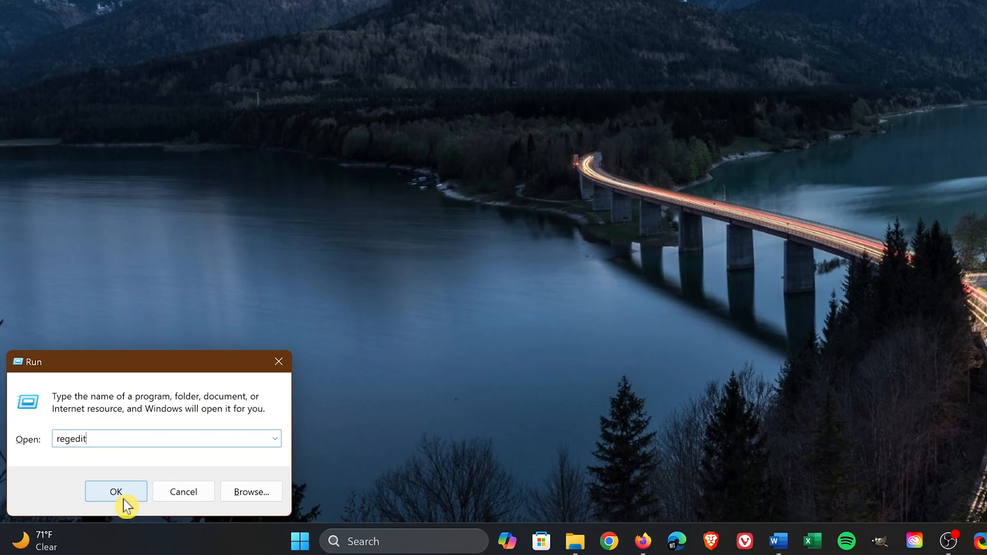
click(115, 492)
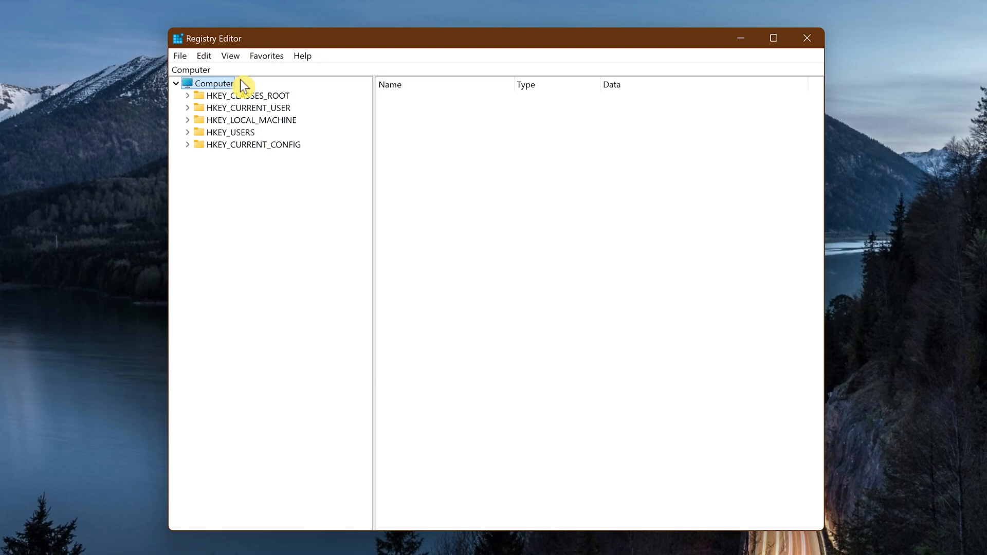
mouse_move(302, 127)
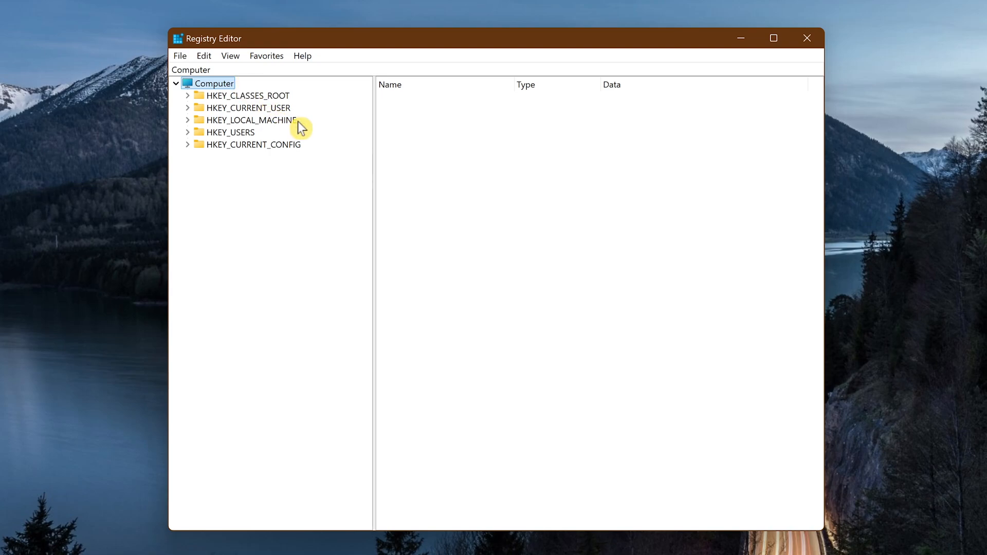
Expand HKEY_LOCAL_MACHINE\SOFTWARE and scroll its vendor subkeys down to Foxit Software.
click(251, 120)
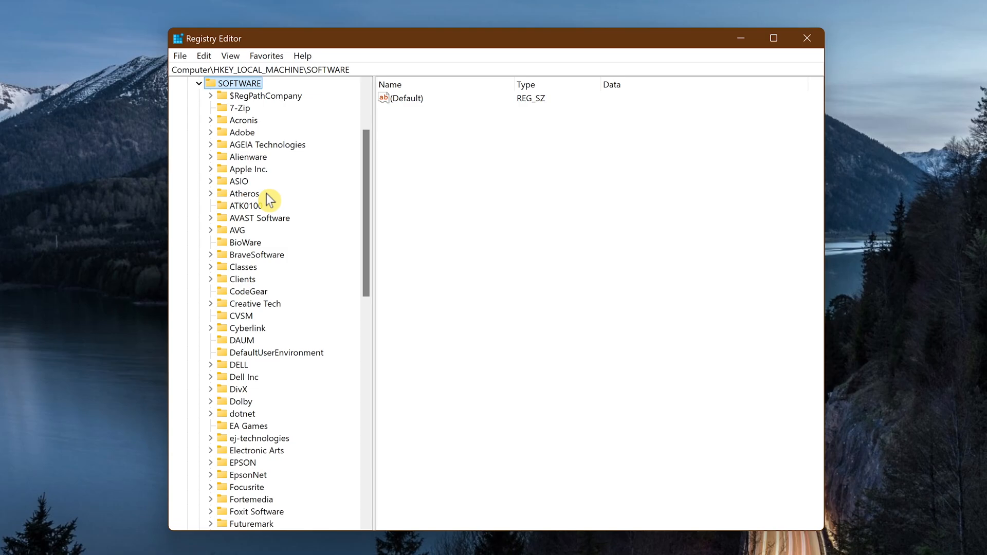
scroll(down, 3)
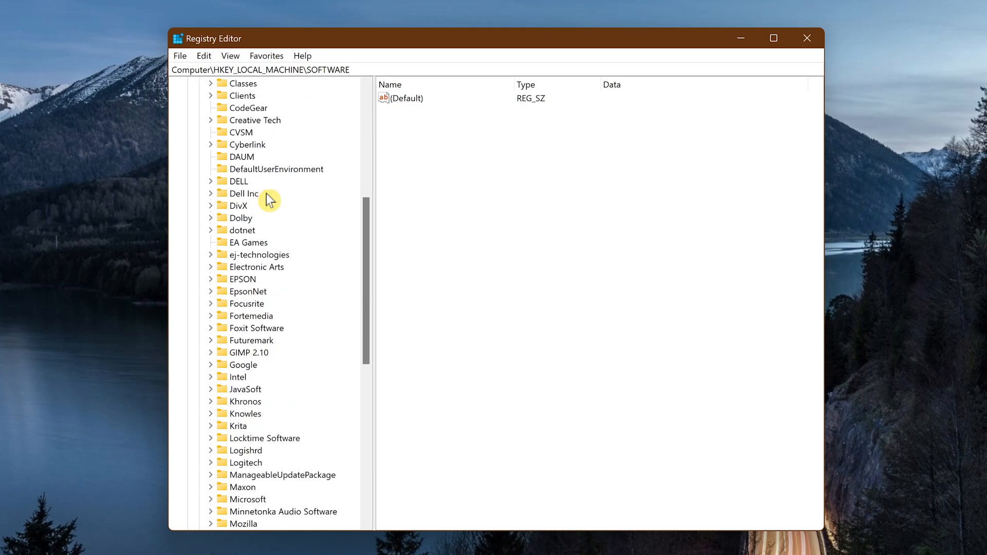
mouse_move(269, 338)
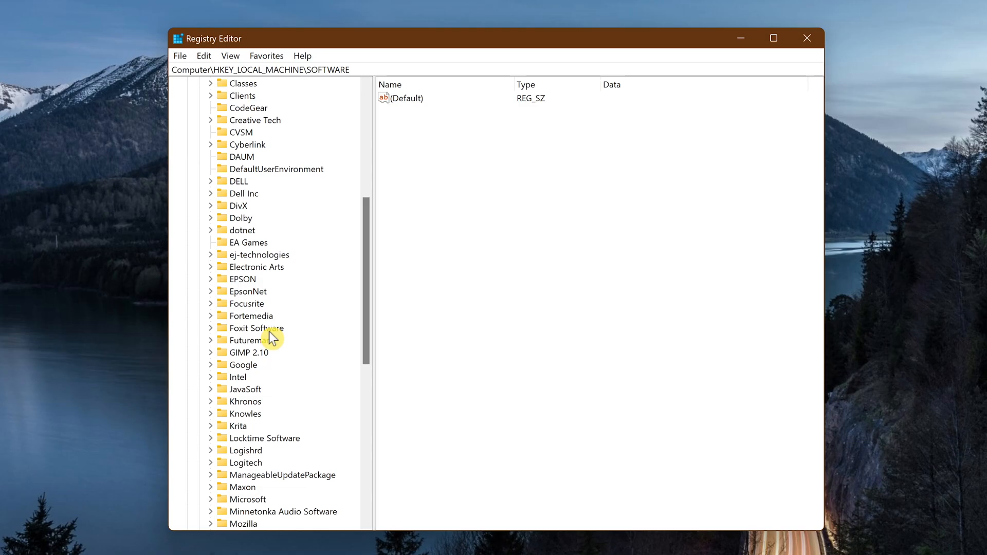
Delete the Foxit Software key with all its subkeys and confirm the permanent deletion.
click(255, 327)
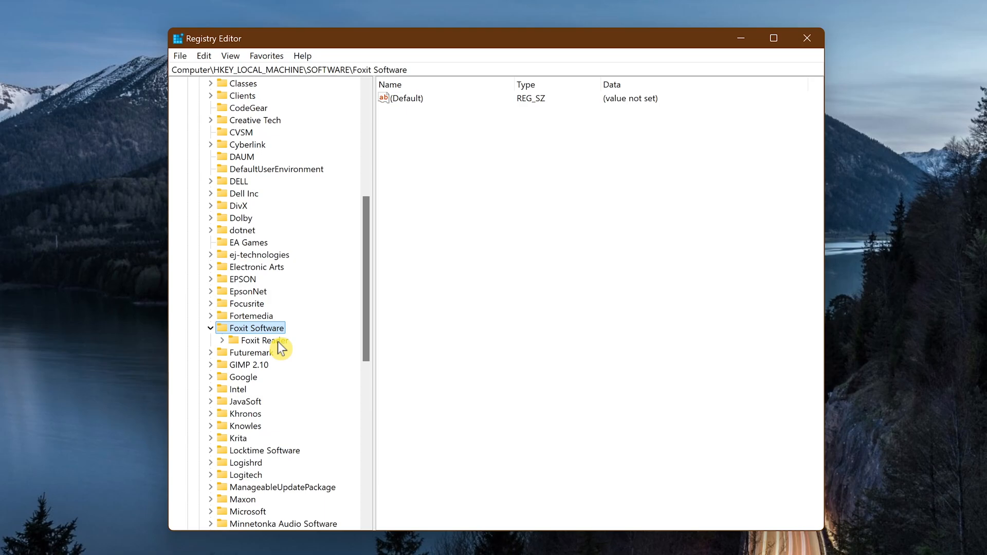
mouse_move(275, 344)
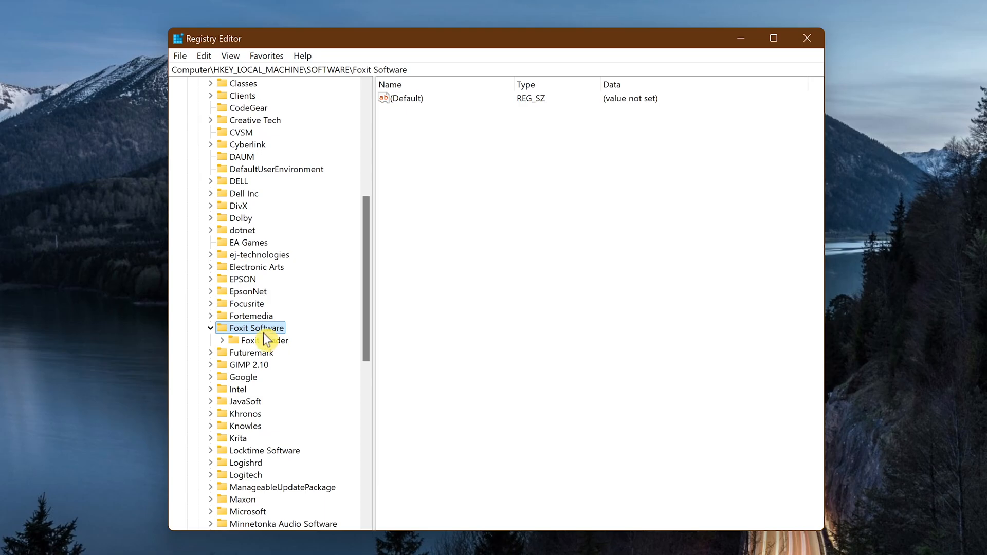
mouse_move(263, 341)
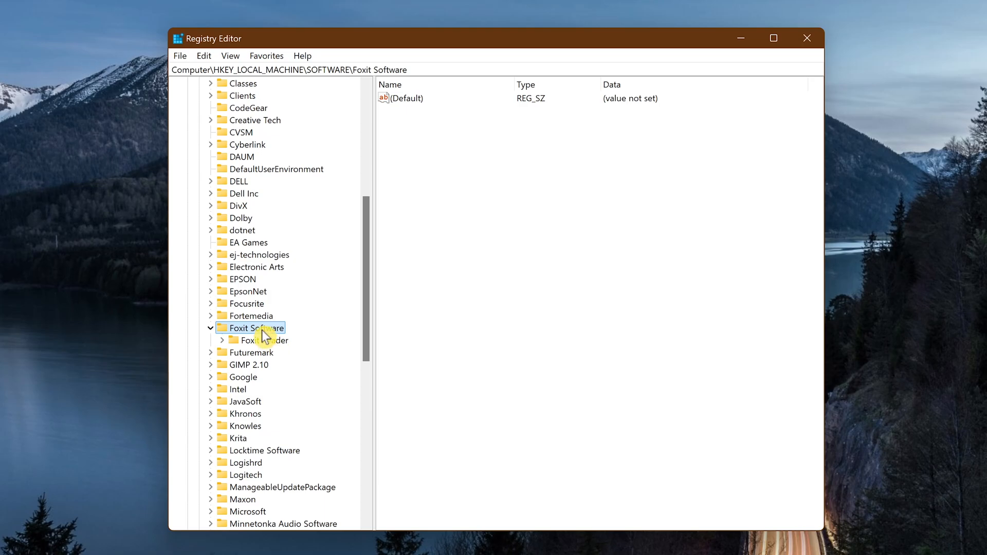
right_click(252, 328)
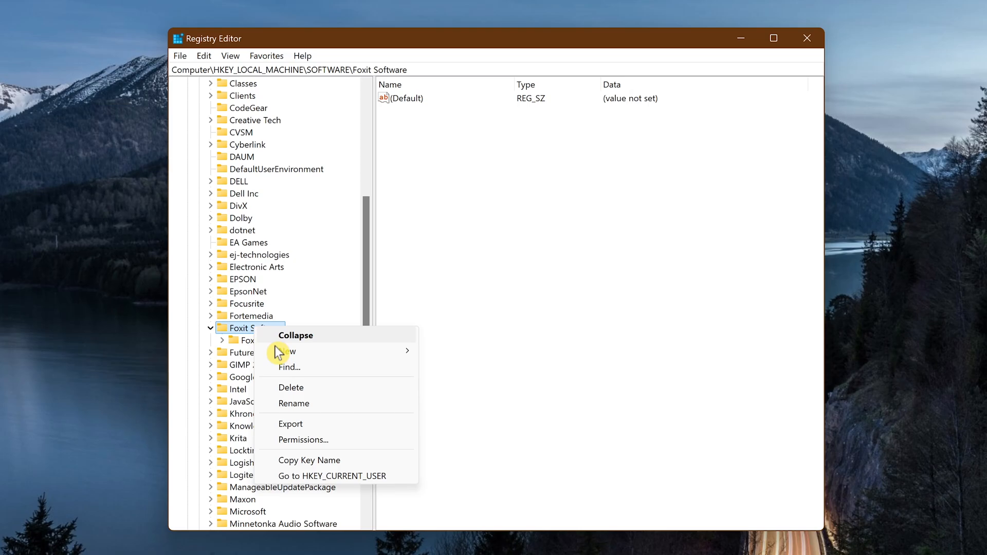
mouse_move(321, 394)
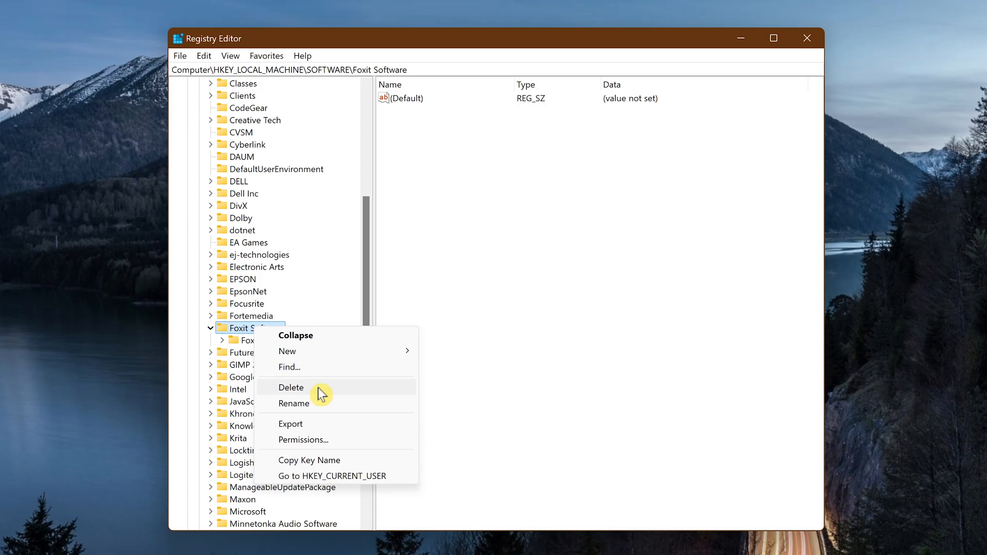
click(291, 388)
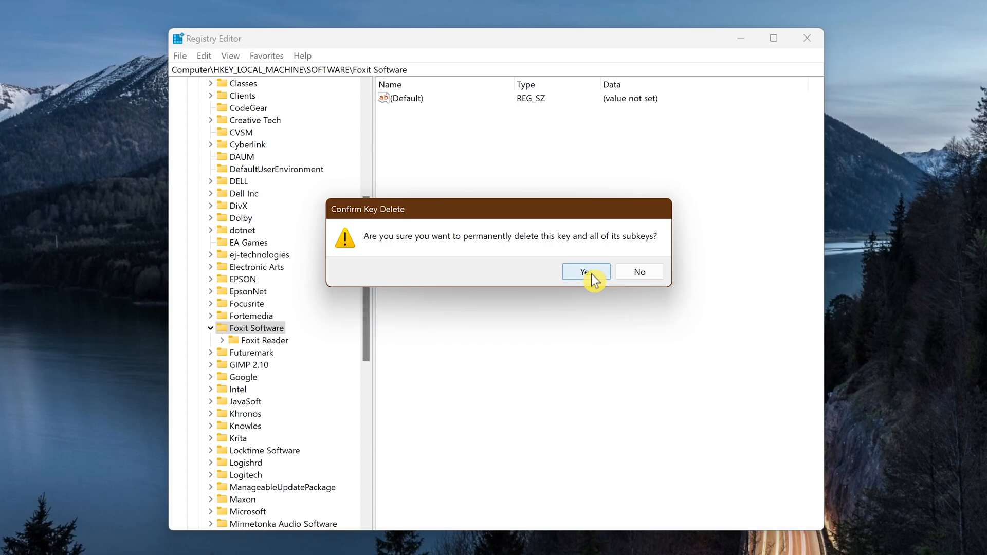
click(582, 271)
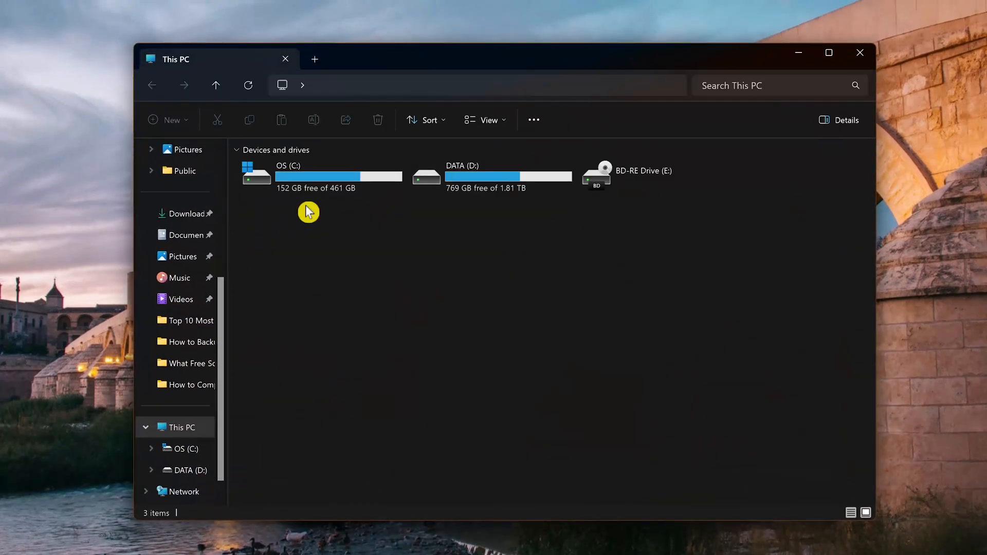
mouse_move(246, 270)
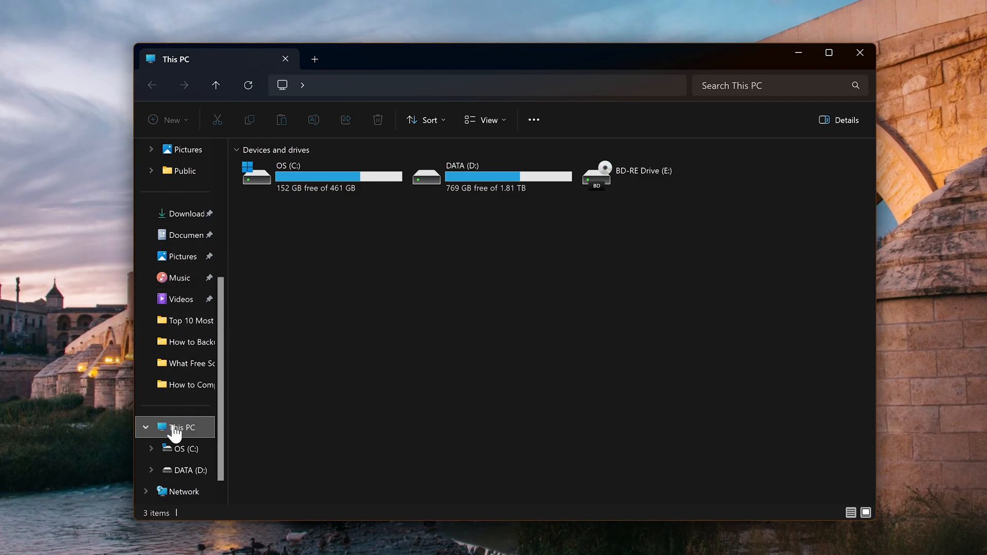
mouse_move(380, 345)
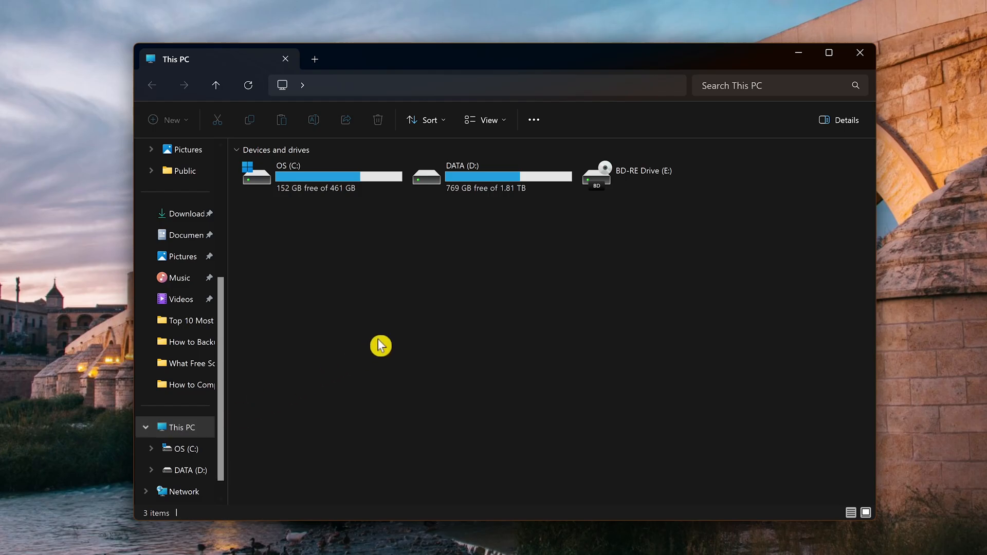
mouse_move(314, 183)
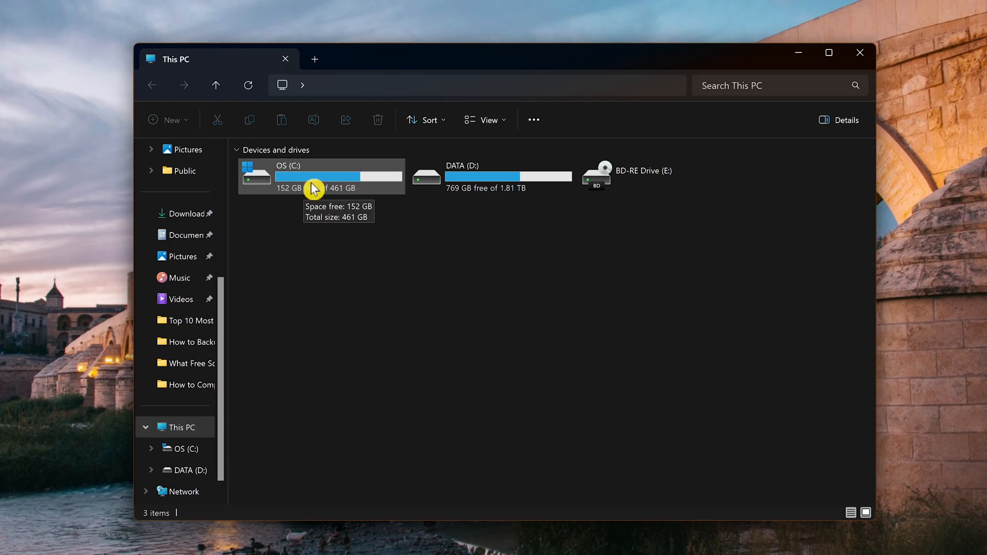
Browse C:\Program Files (x86) and delete the leftover Foxit Software folder.
double_click(318, 176)
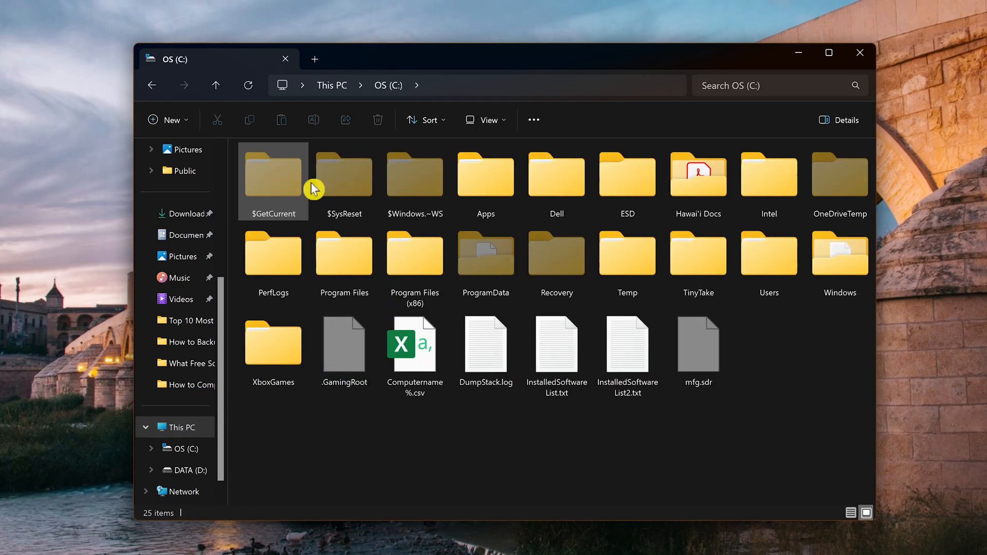
mouse_move(319, 183)
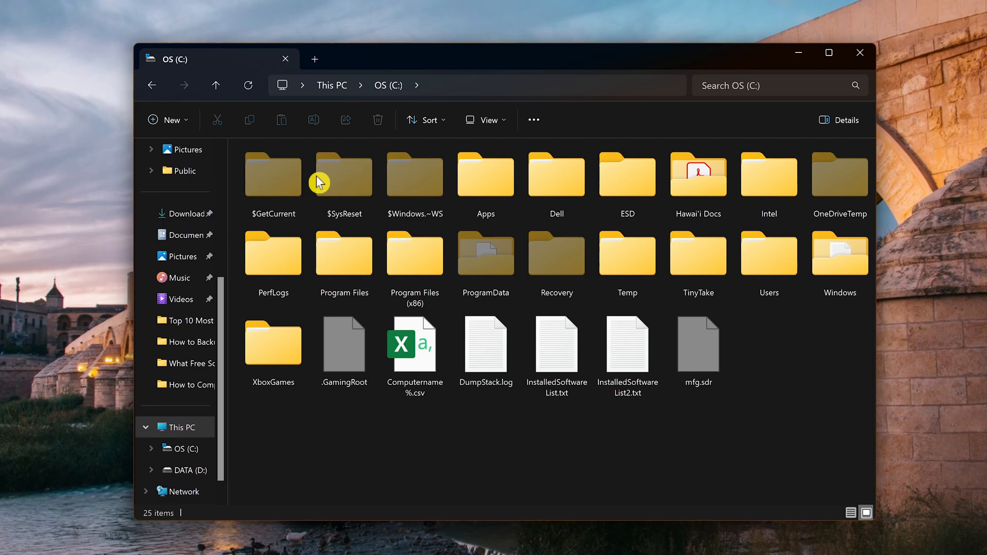
mouse_move(352, 268)
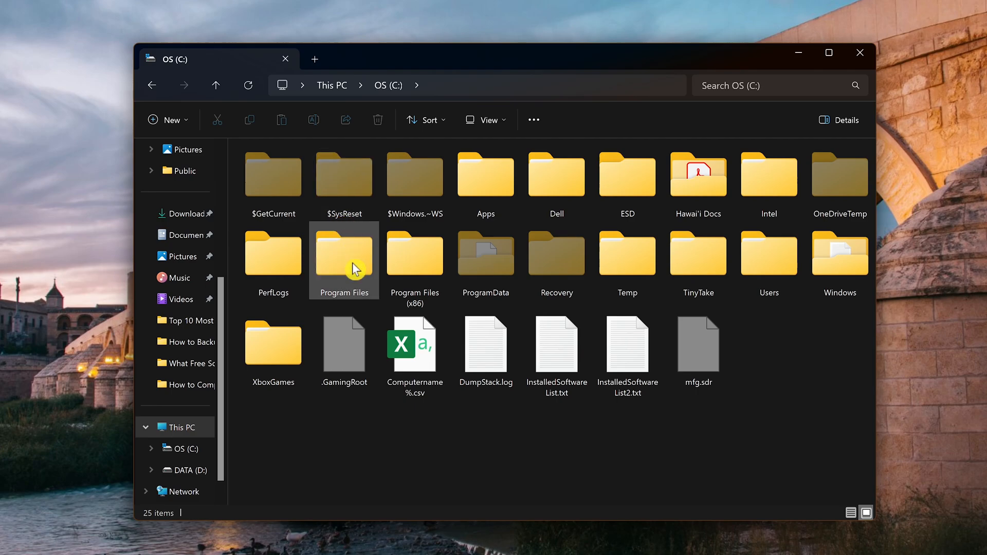
mouse_move(415, 255)
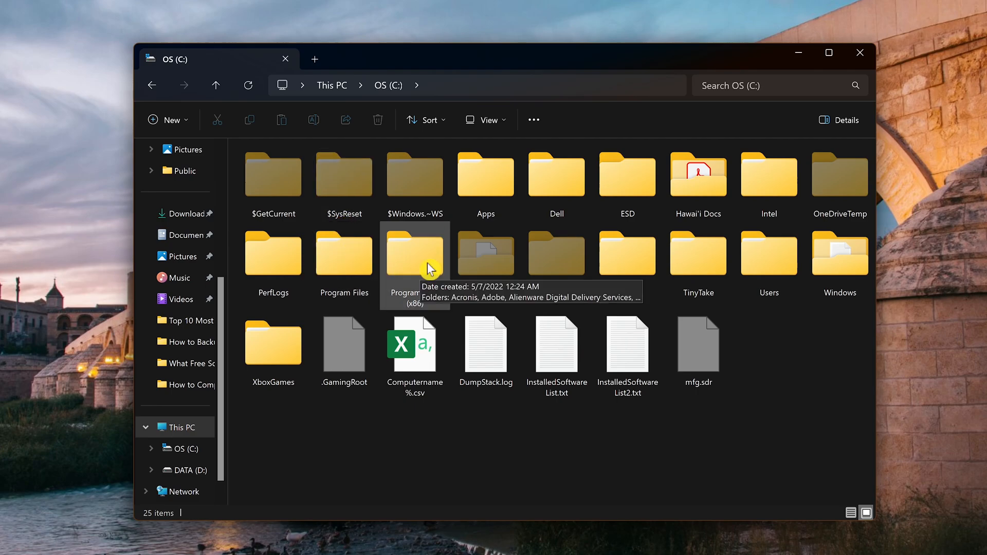
mouse_move(345, 272)
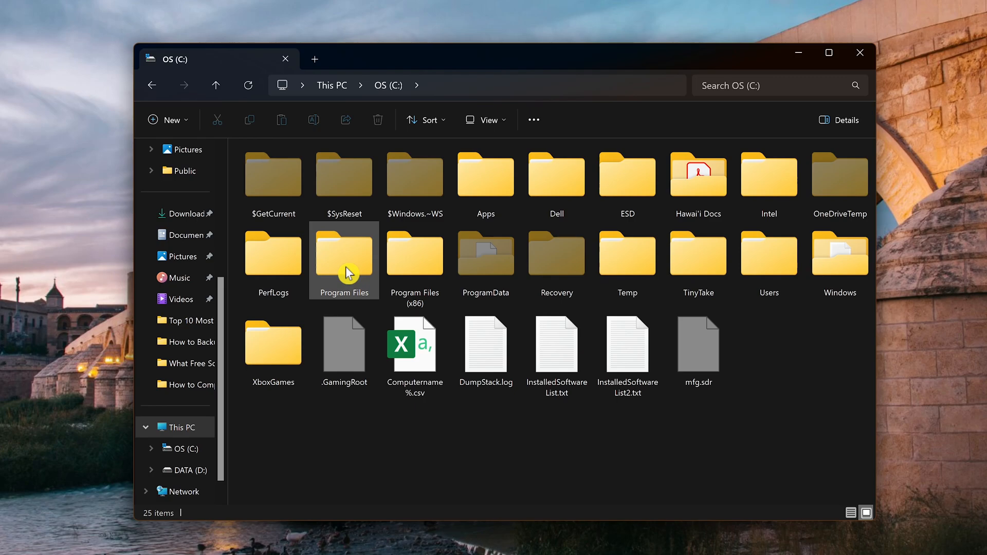
double_click(343, 254)
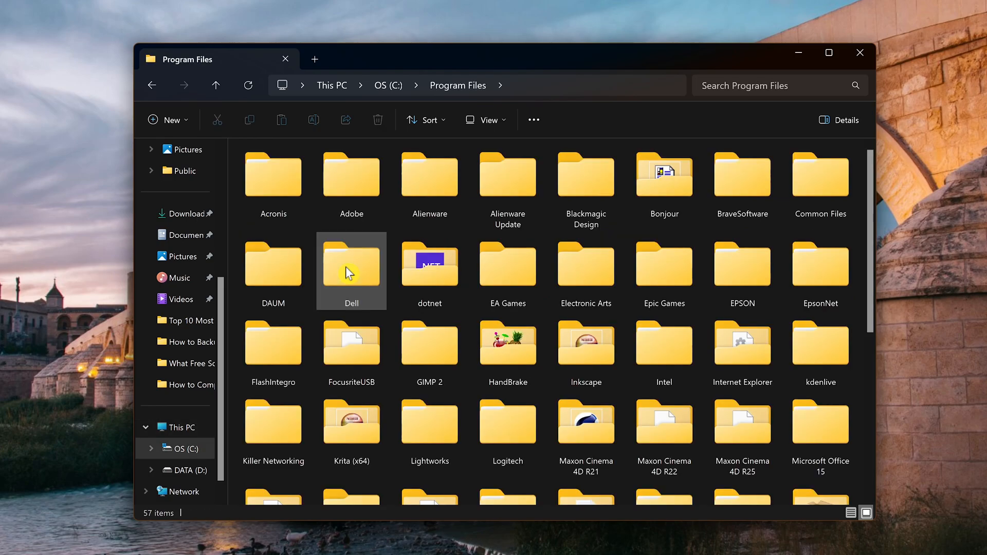
mouse_move(319, 296)
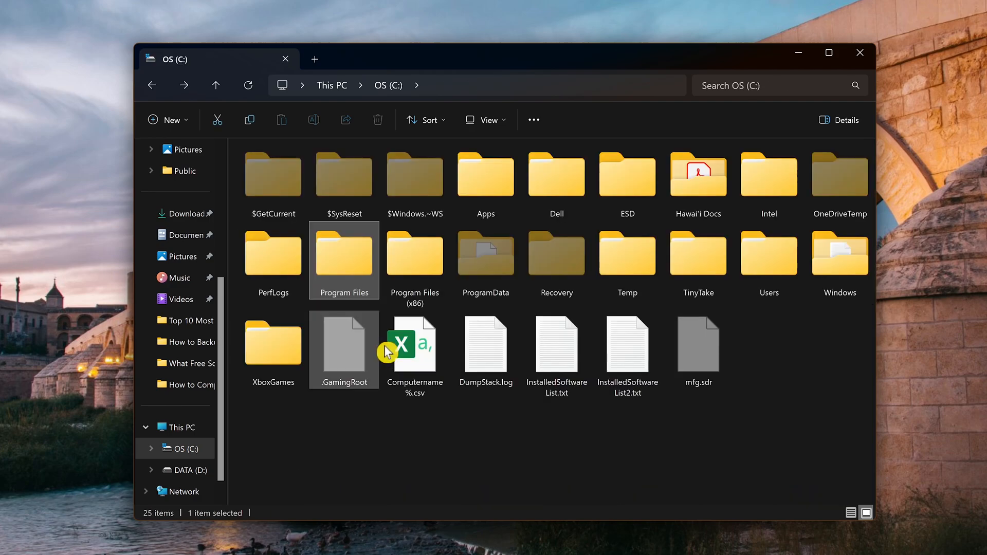
mouse_move(414, 254)
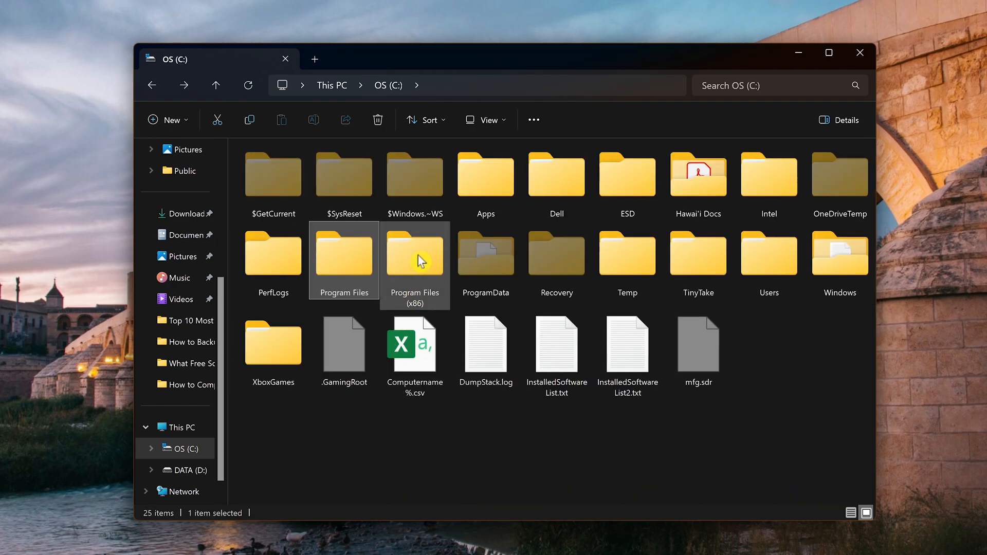
mouse_move(414, 254)
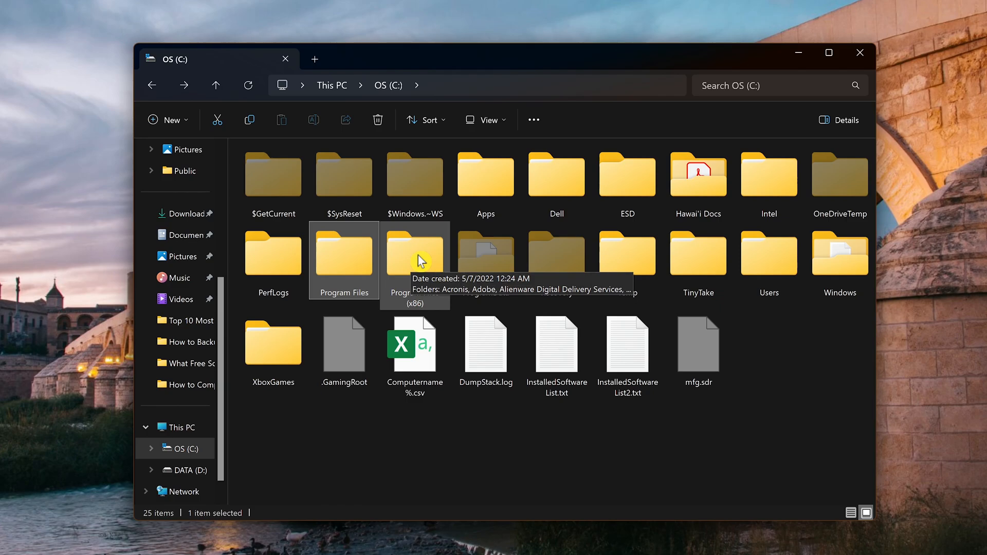
double_click(414, 253)
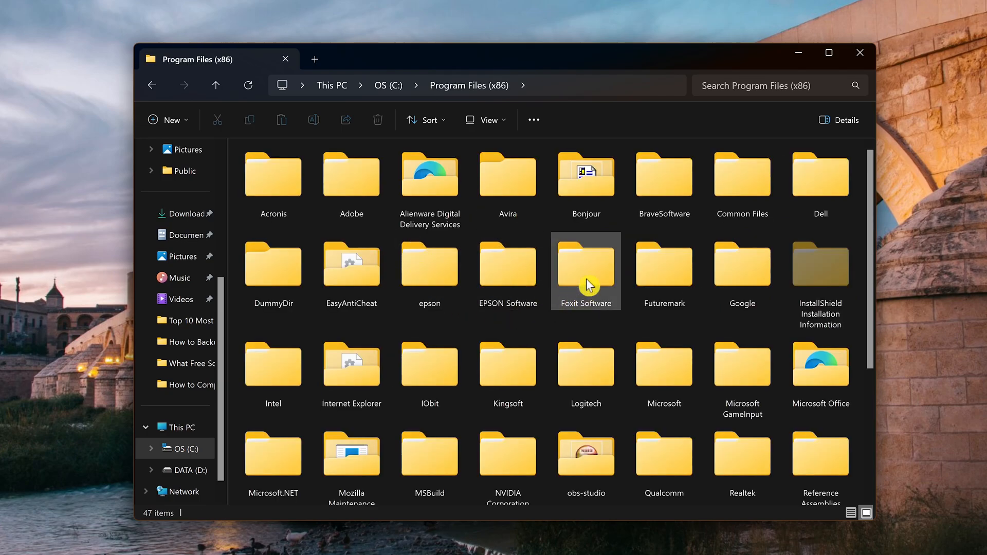
mouse_move(588, 276)
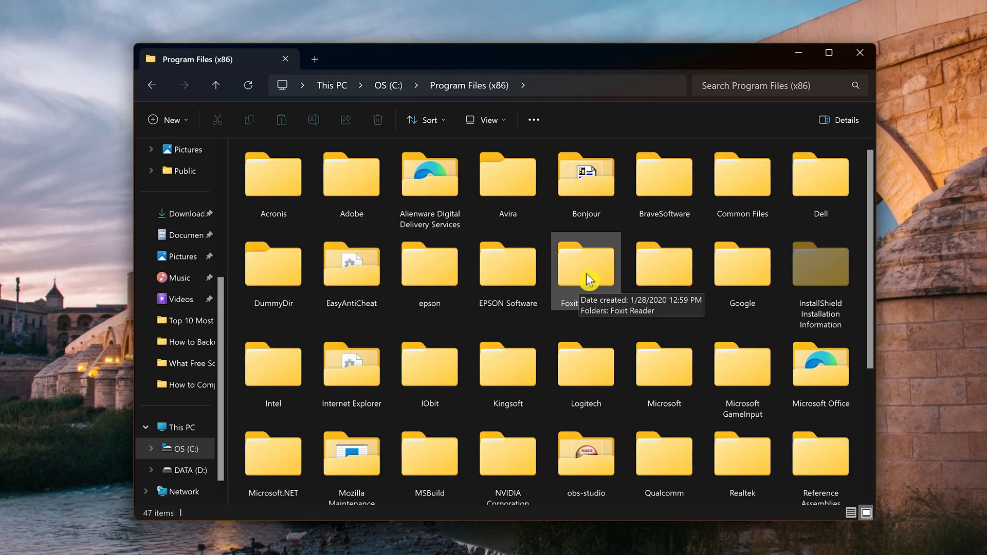
right_click(585, 264)
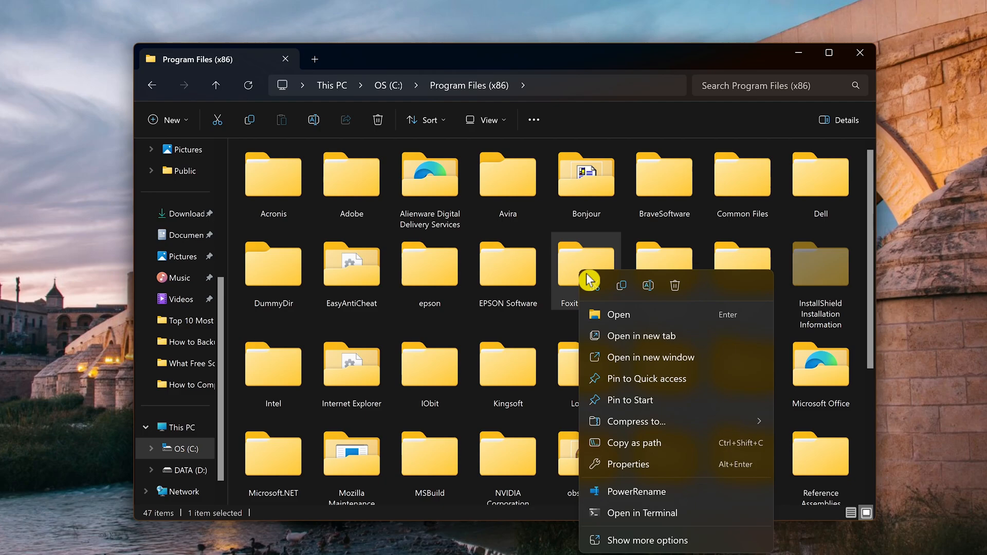
mouse_move(616, 336)
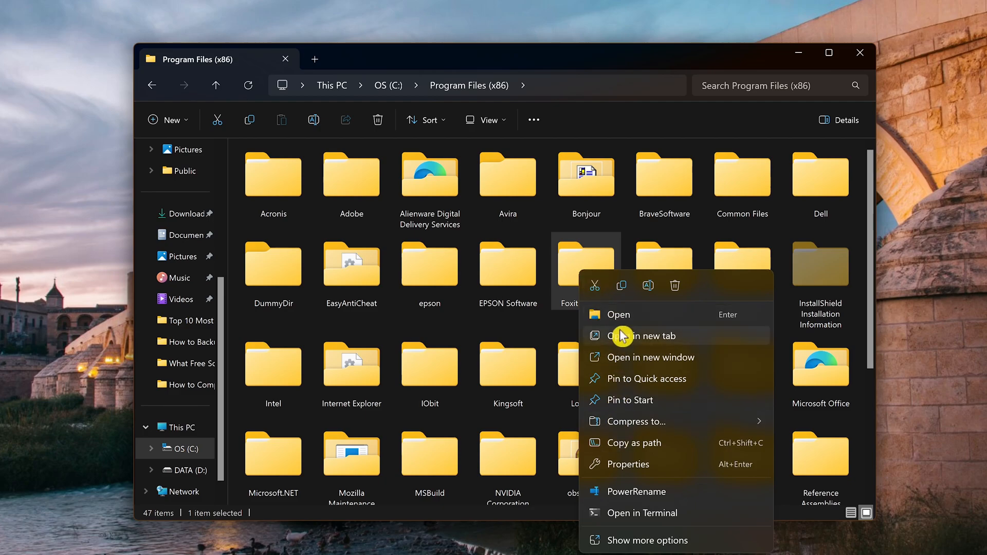
mouse_move(674, 285)
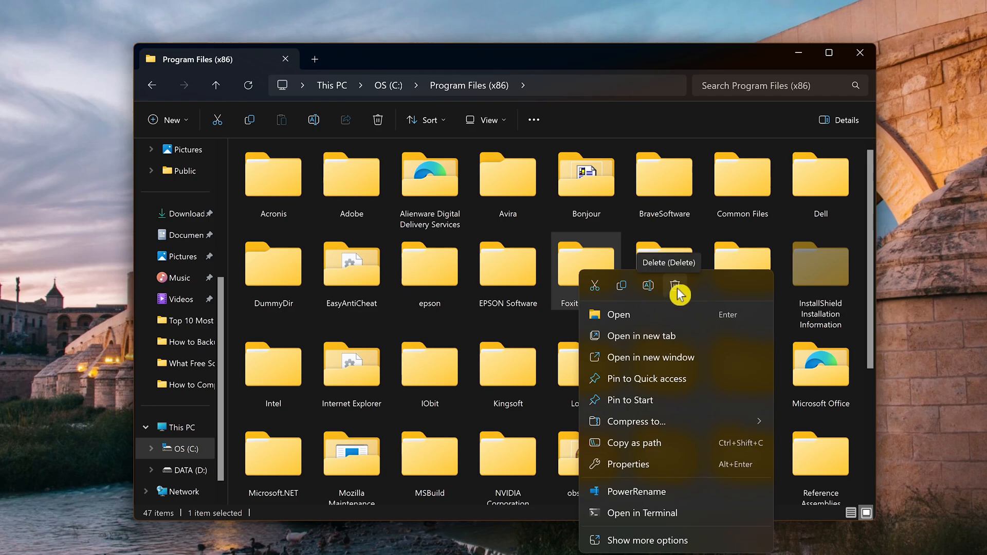
click(676, 285)
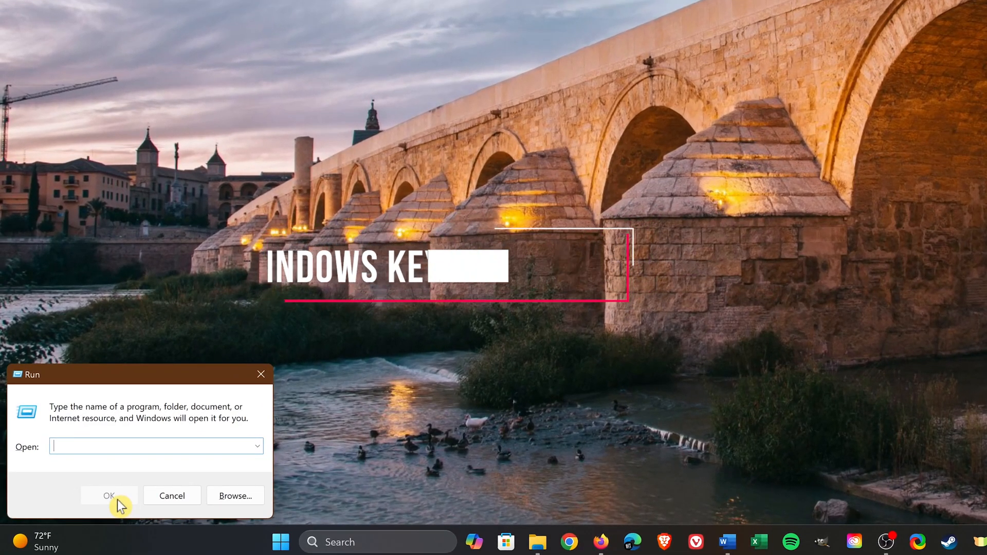
Run %appdata% to reach the current user's Roaming AppData folder.
text(%a)
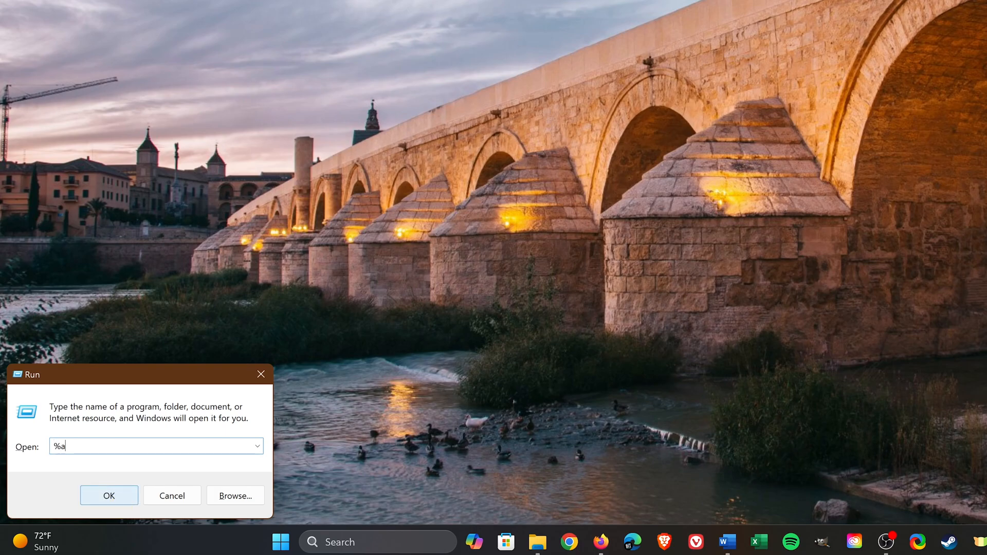
text(ppda)
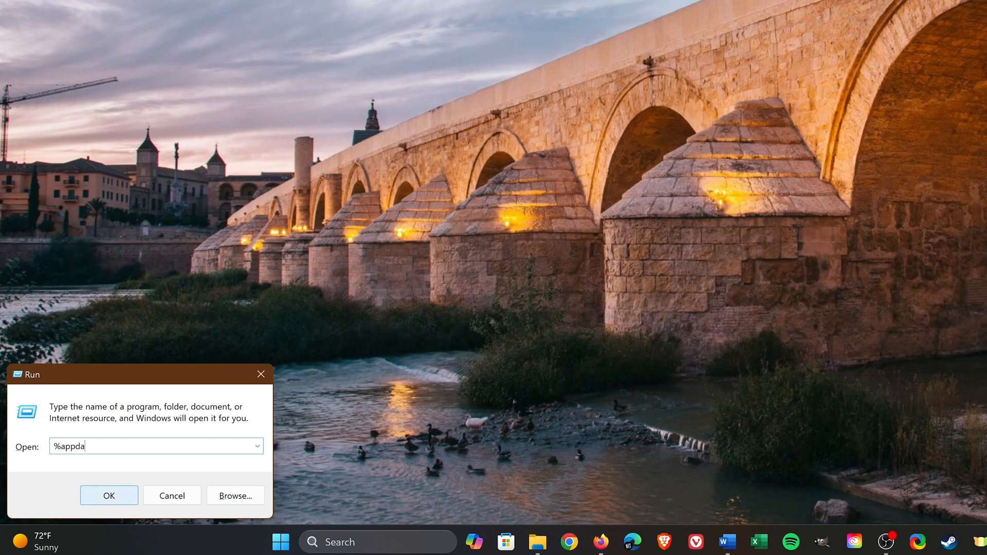
text(ta%)
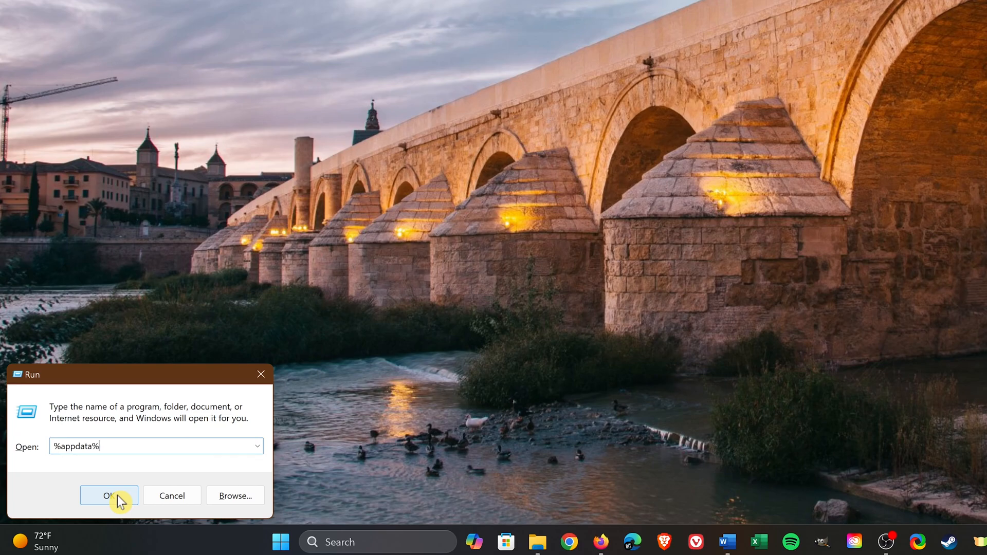
click(109, 496)
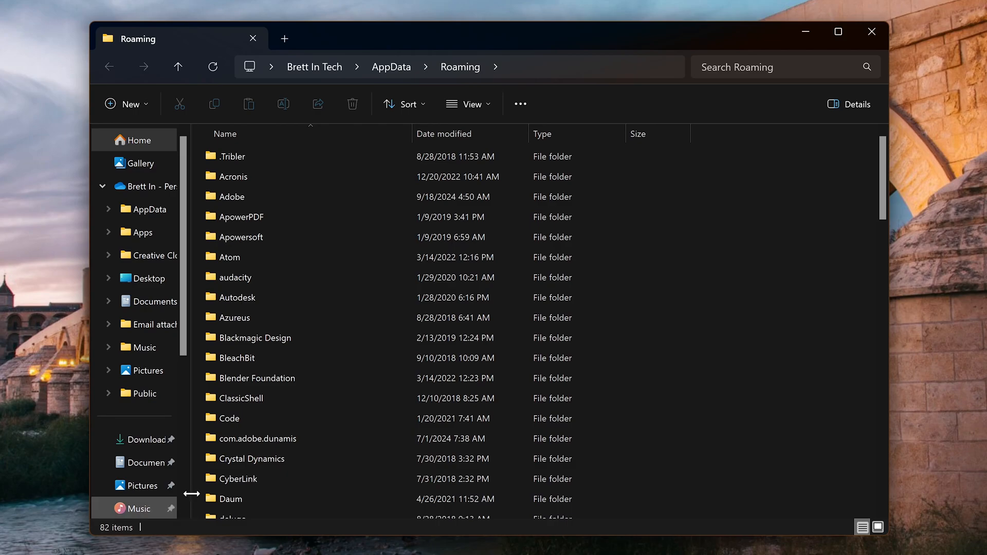
Send the Foxit AgentInformation and Foxit Software folders in Roaming to the Recycle Bin.
scroll(down, 3)
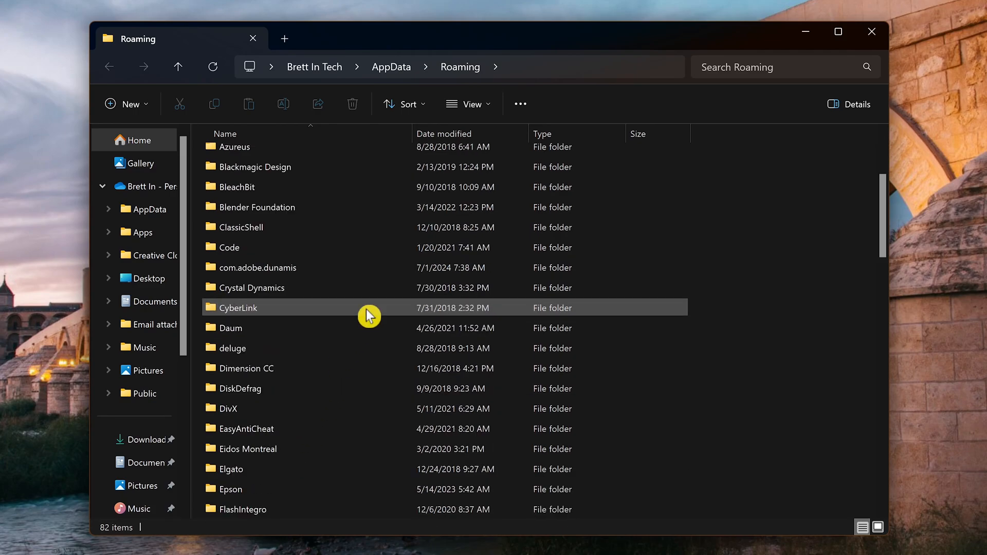
scroll(down, 3)
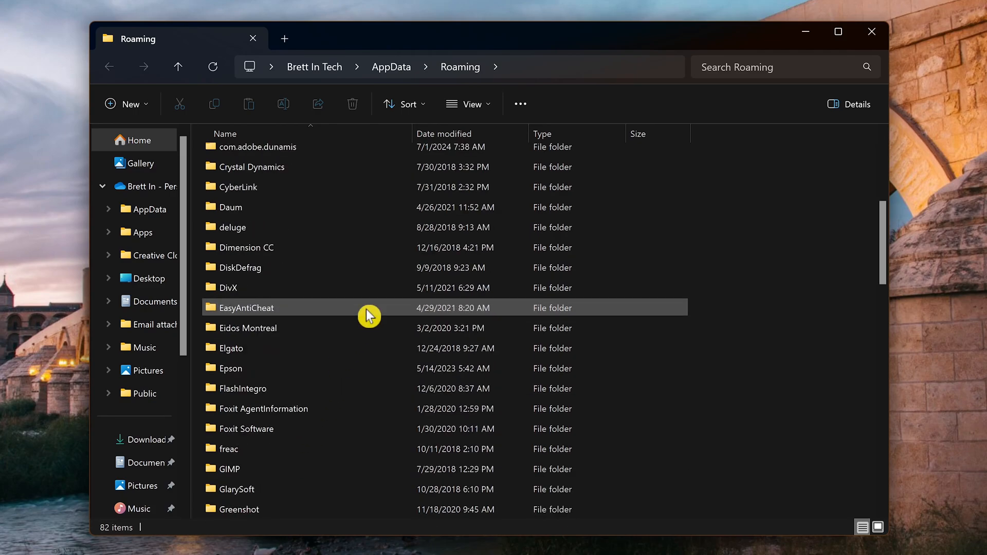
mouse_move(287, 419)
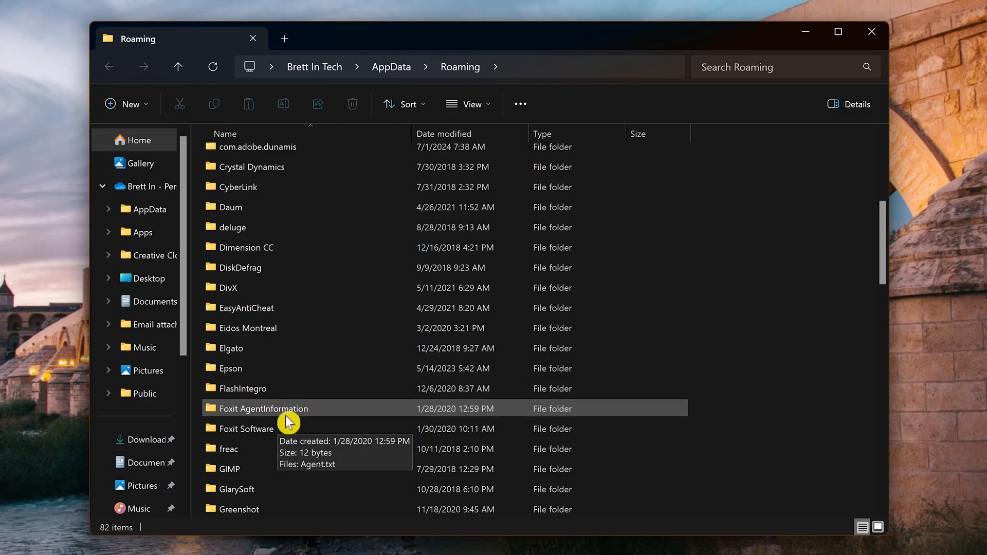
click(263, 408)
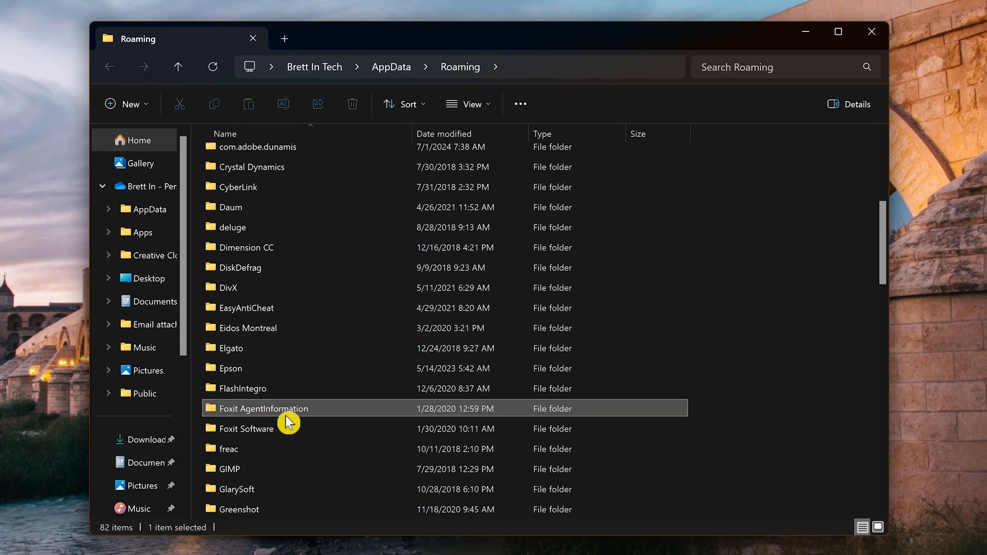
click(352, 104)
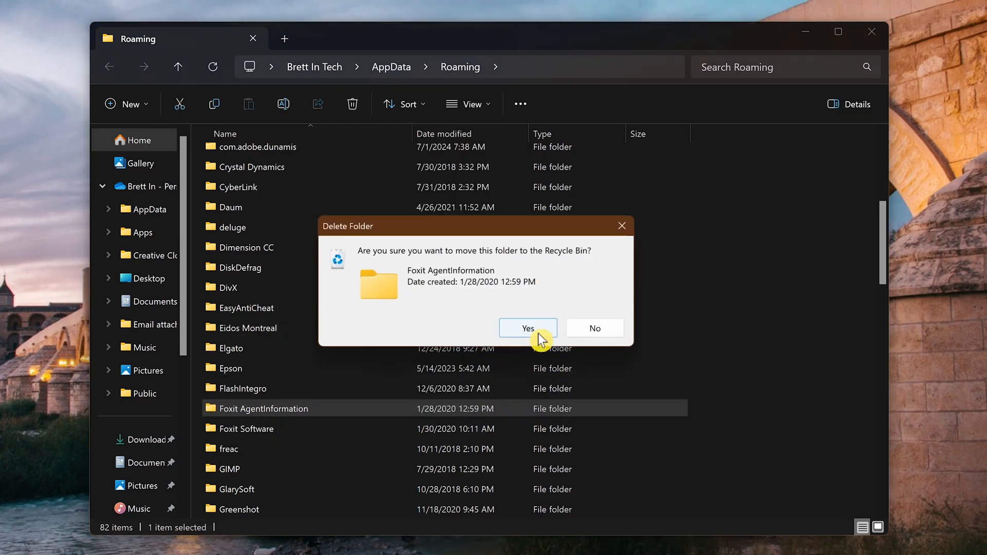
click(526, 328)
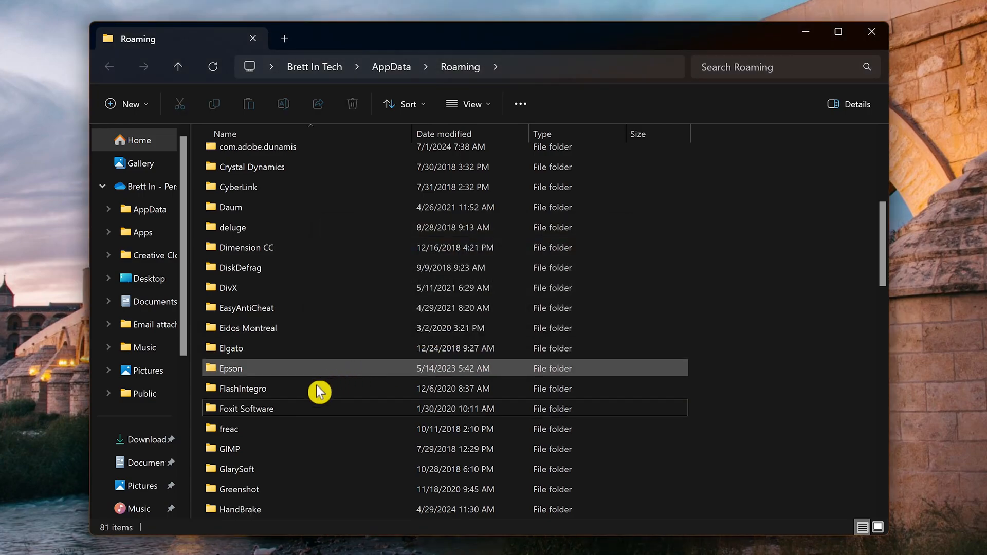
click(352, 104)
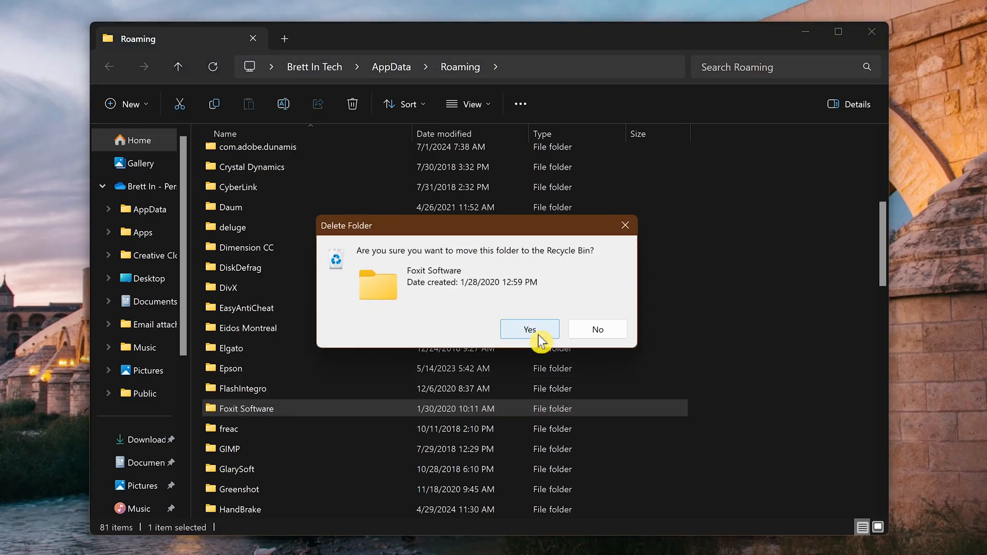
click(529, 329)
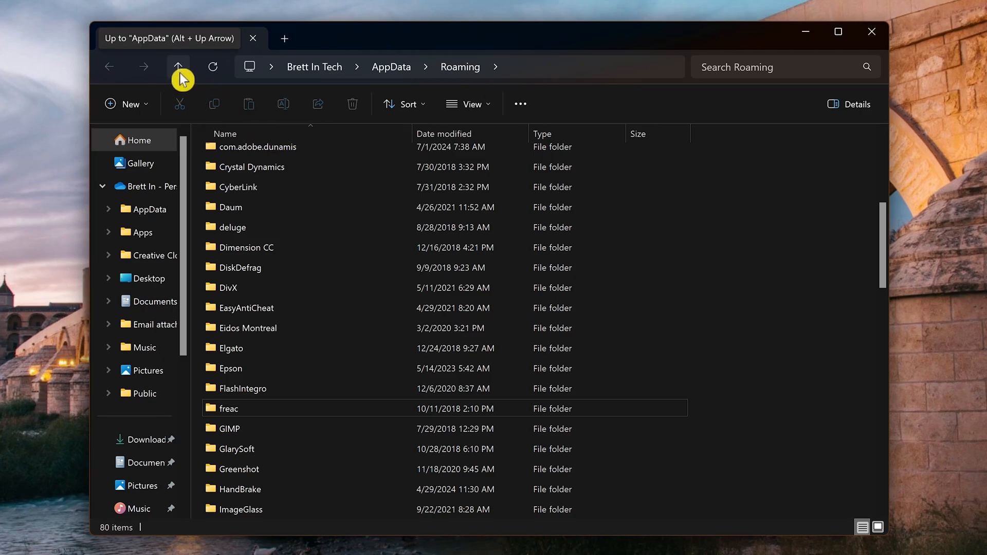
Go up to AppData, check the Local folder for leftovers, then browse into LocalLow.
click(178, 66)
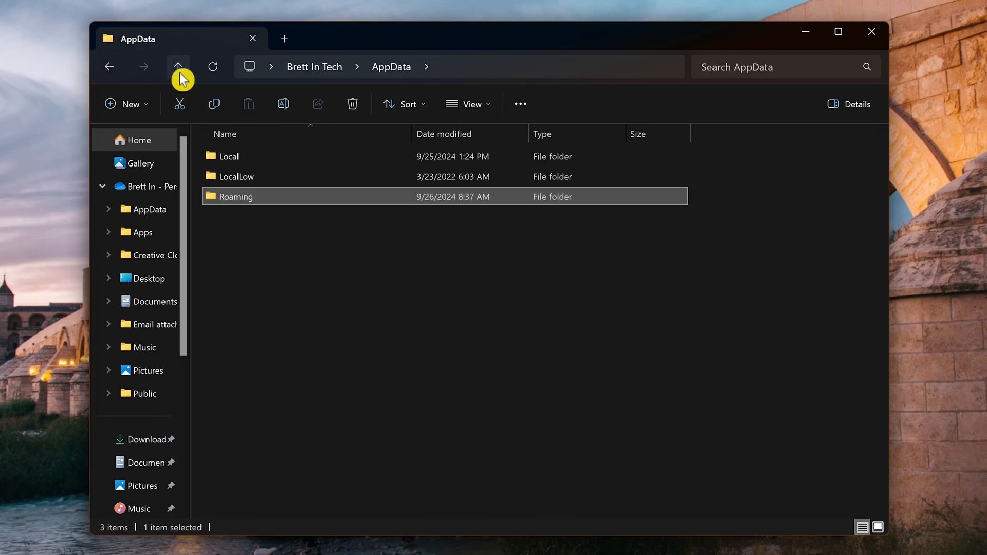
mouse_move(183, 71)
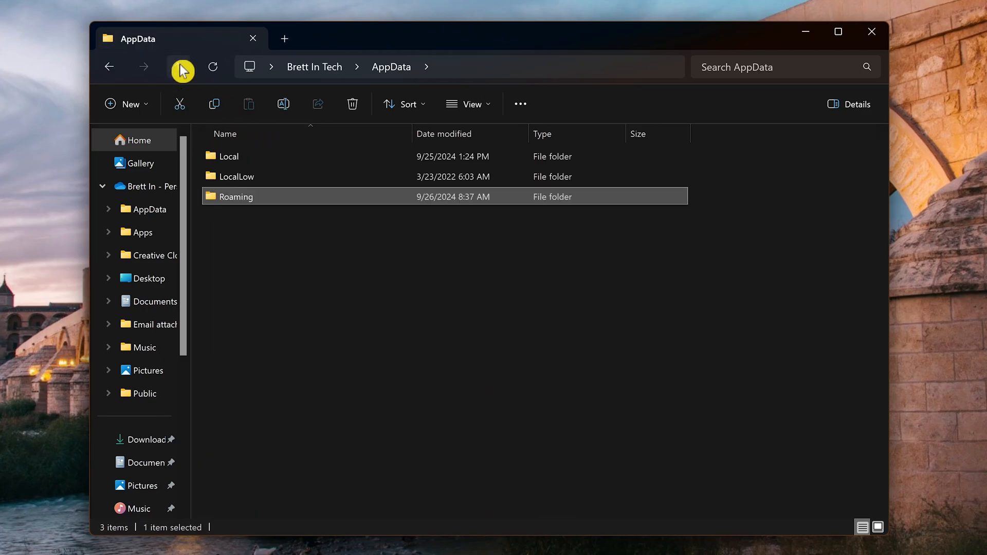
mouse_move(249, 158)
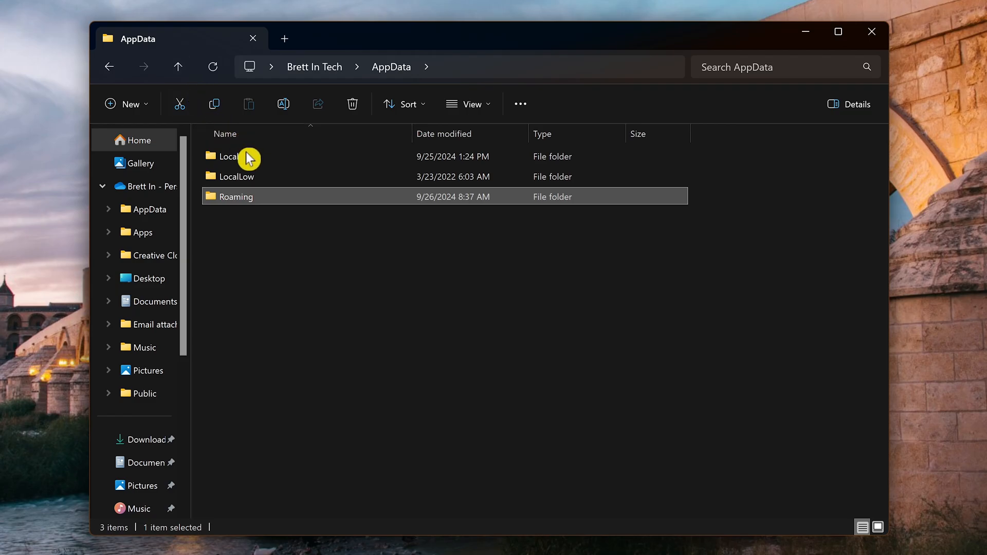
double_click(228, 156)
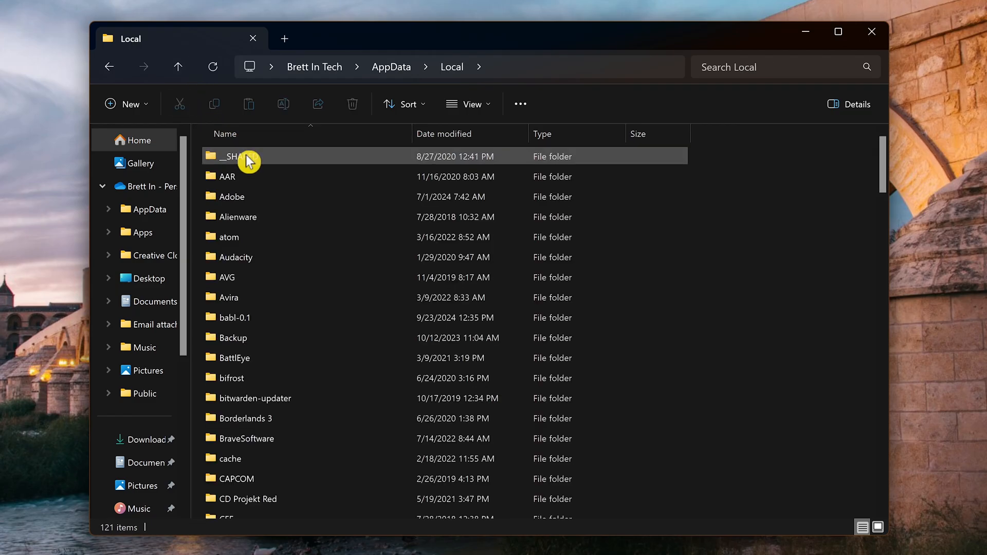
scroll(down, 3)
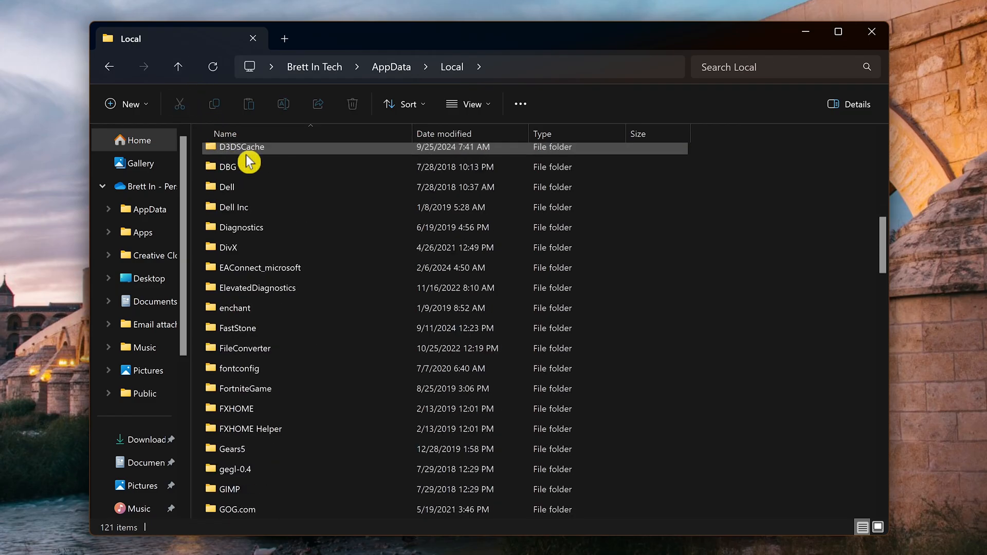
click(353, 104)
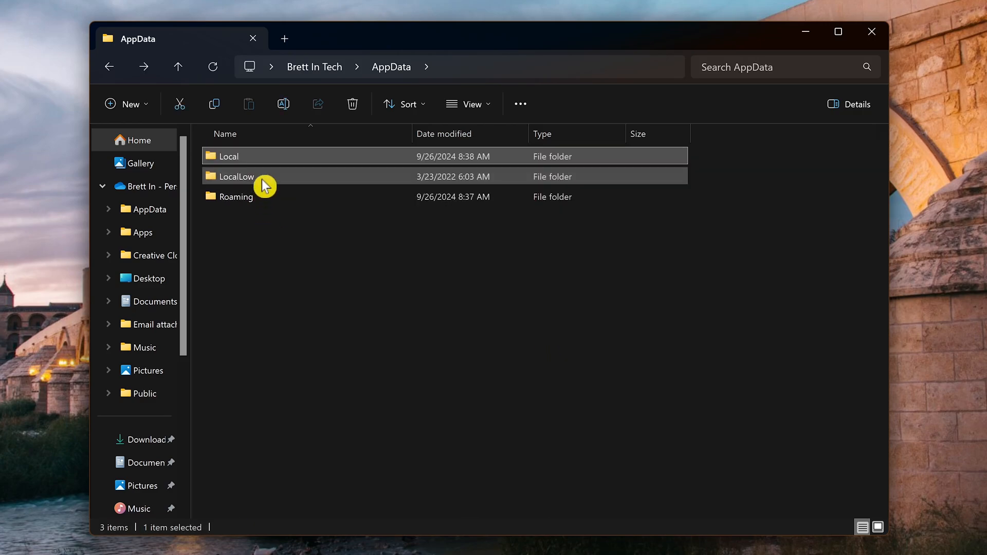
double_click(237, 176)
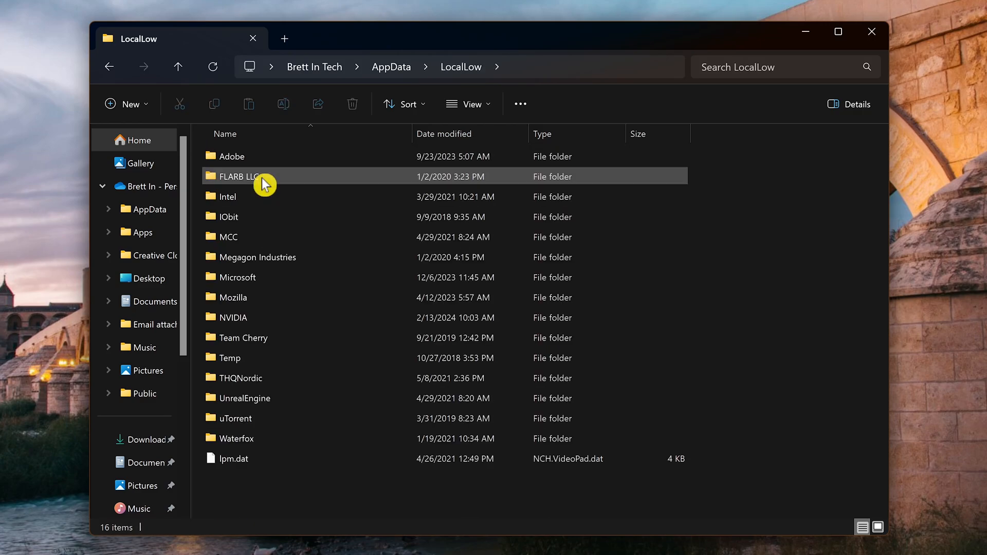
right_click(226, 216)
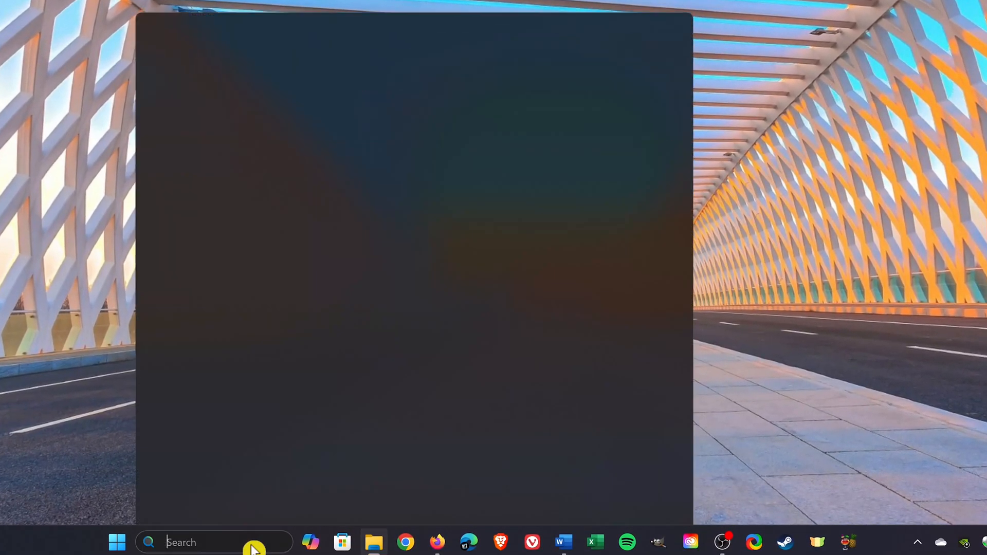
Find Disk Cleanup via taskbar search and select the OS (C:) drive to clean.
text(disk Cleanup)
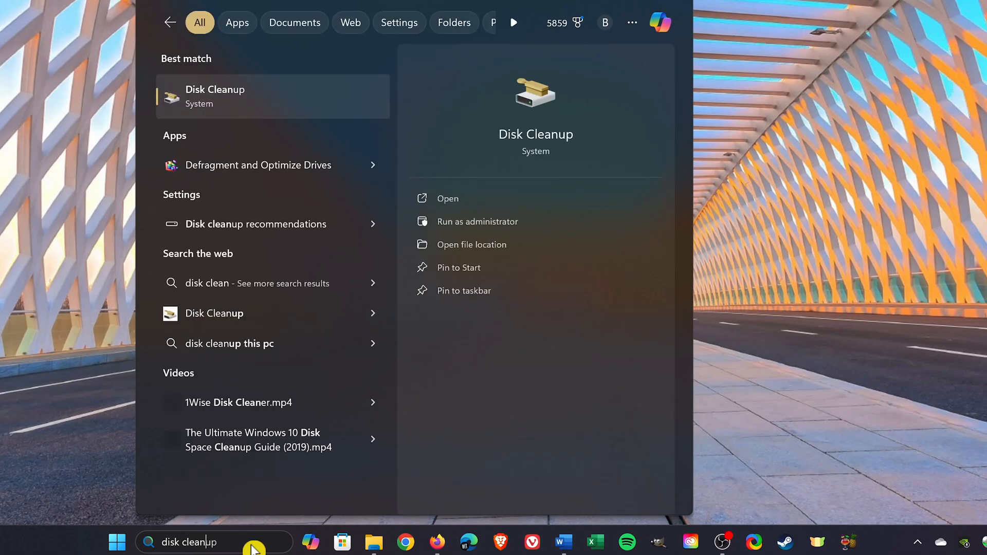
text(up)
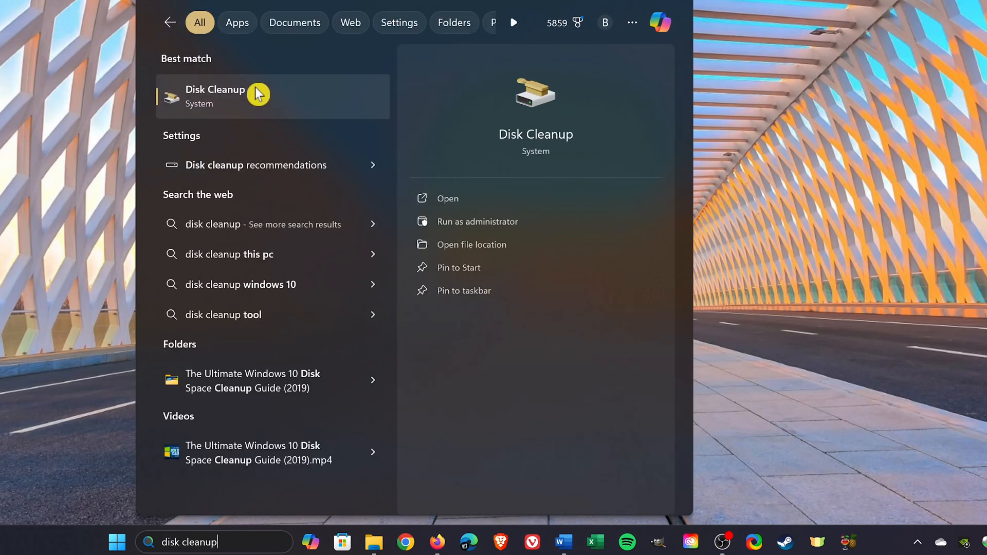
click(448, 198)
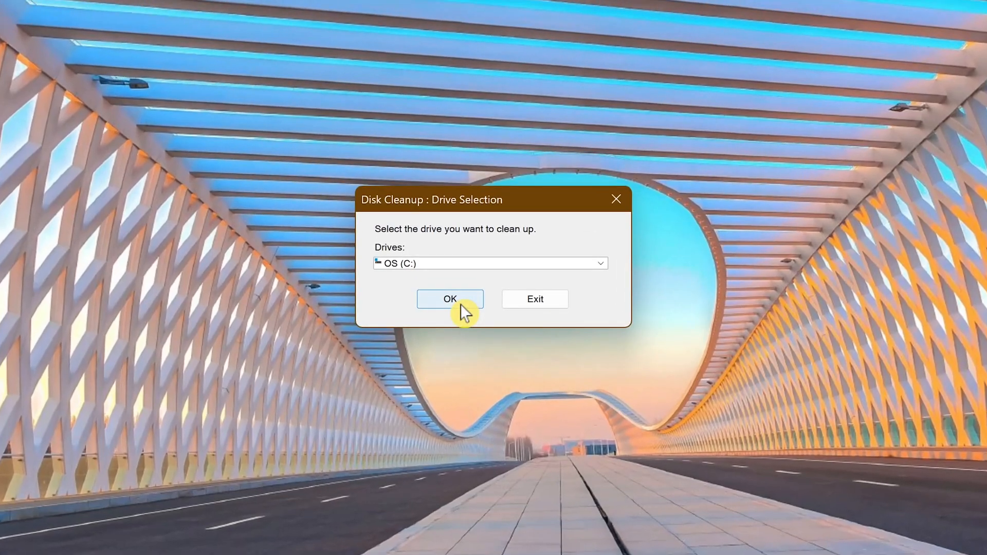
click(598, 263)
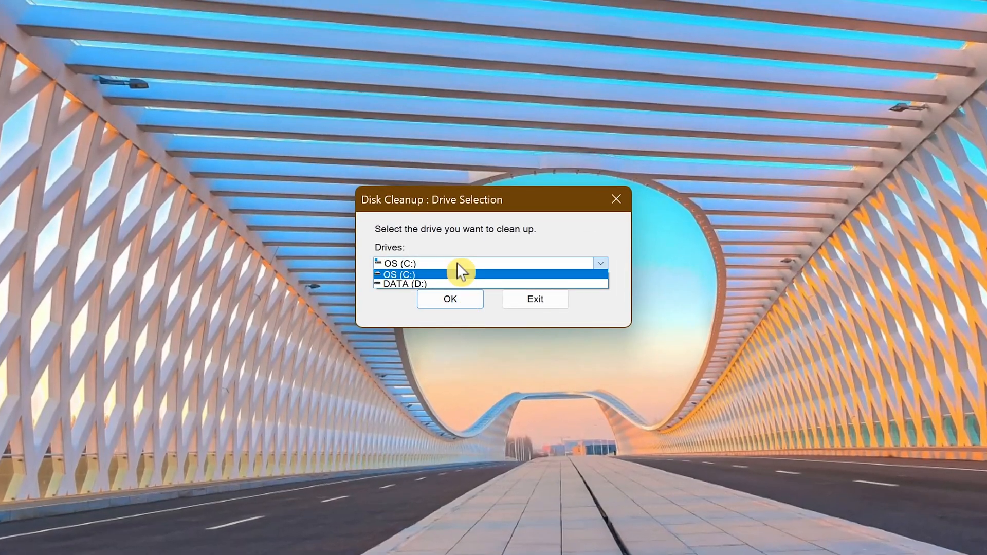
click(396, 274)
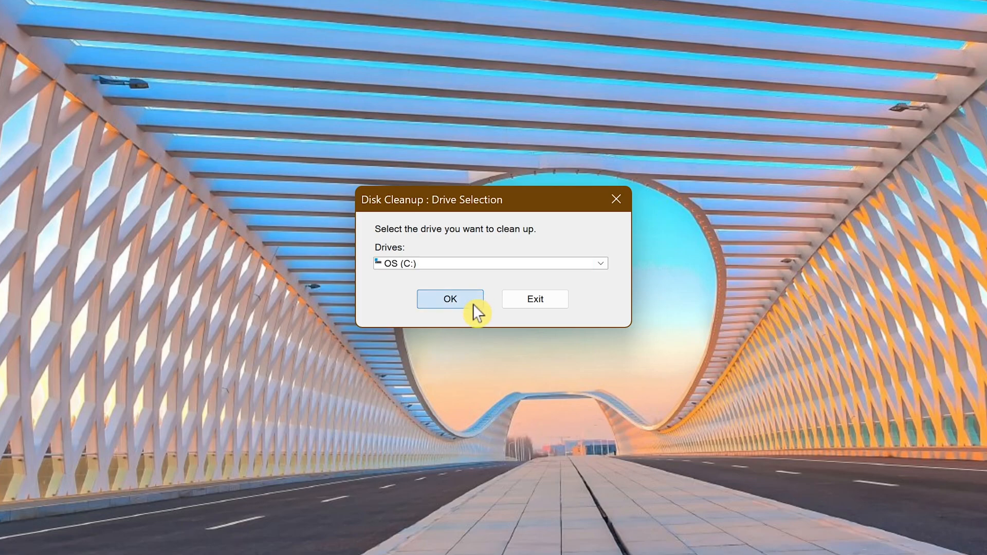
Scan C:, tick Temporary files with Thumbnails, and confirm permanently deleting them.
click(449, 299)
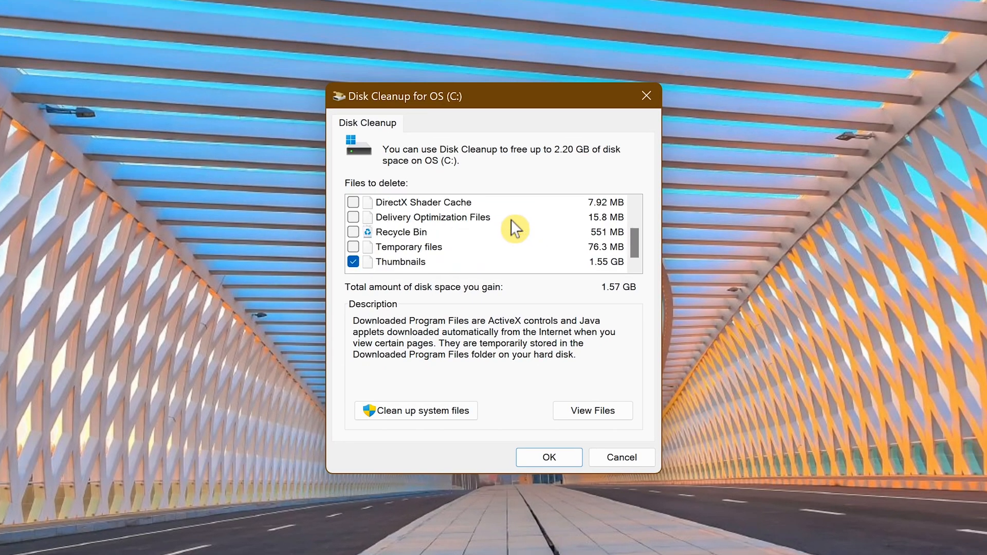
mouse_move(375, 253)
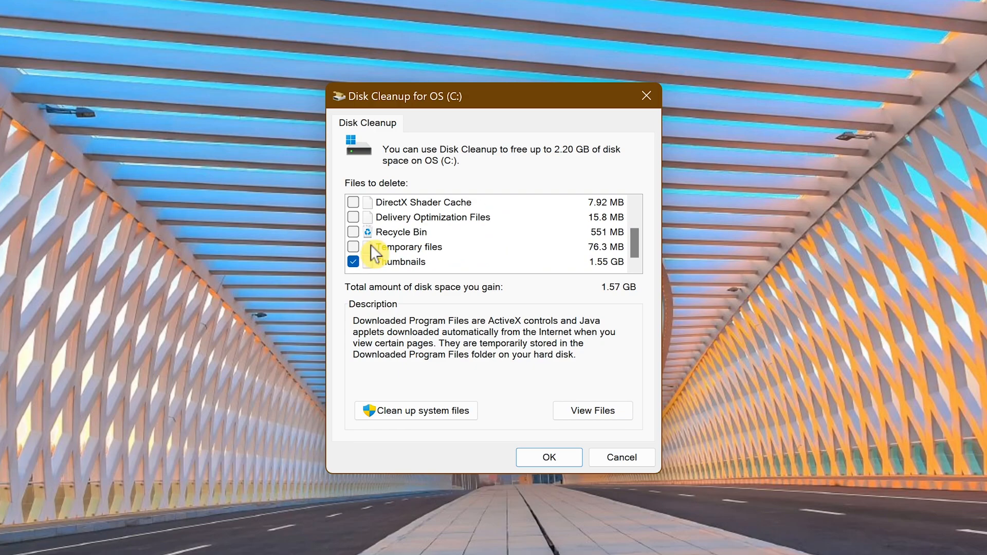
click(353, 245)
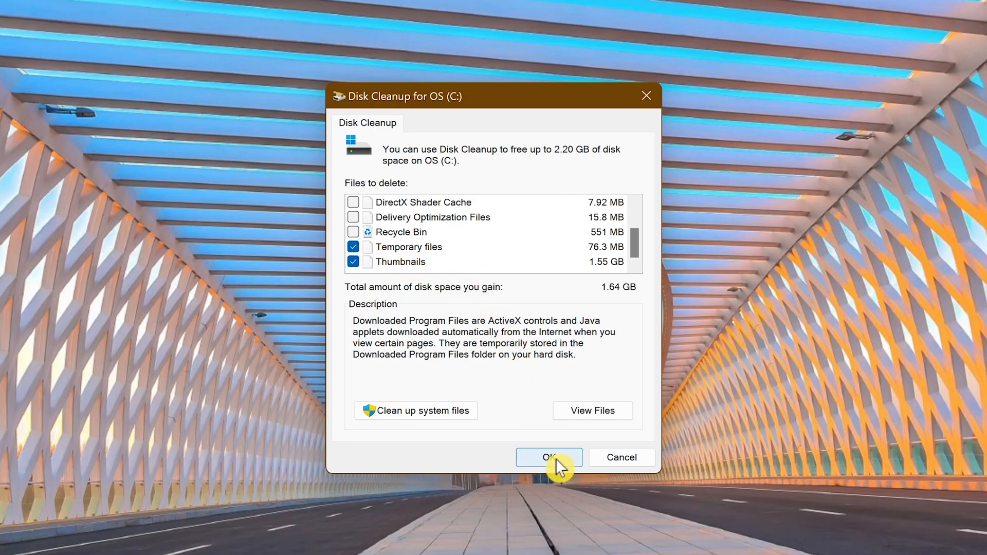
click(548, 456)
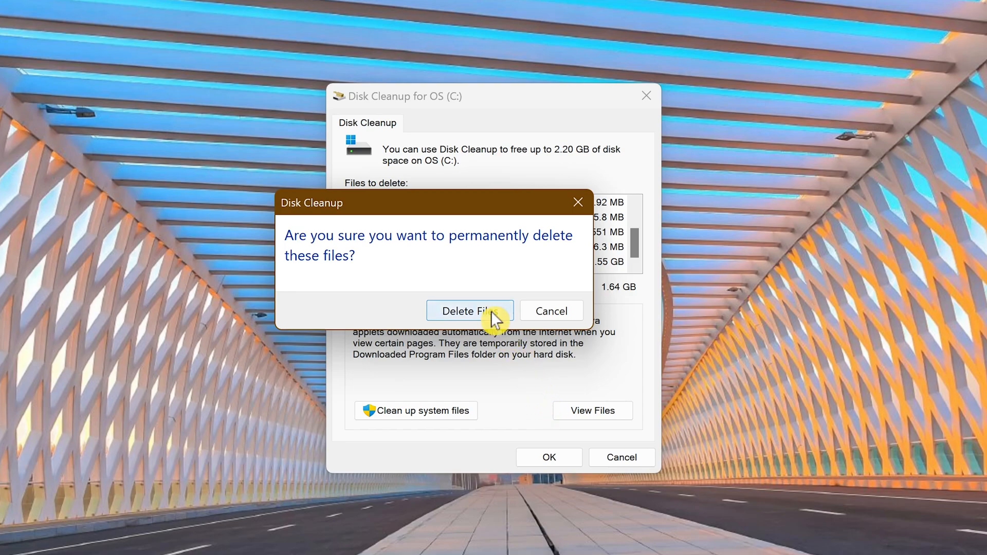
click(470, 310)
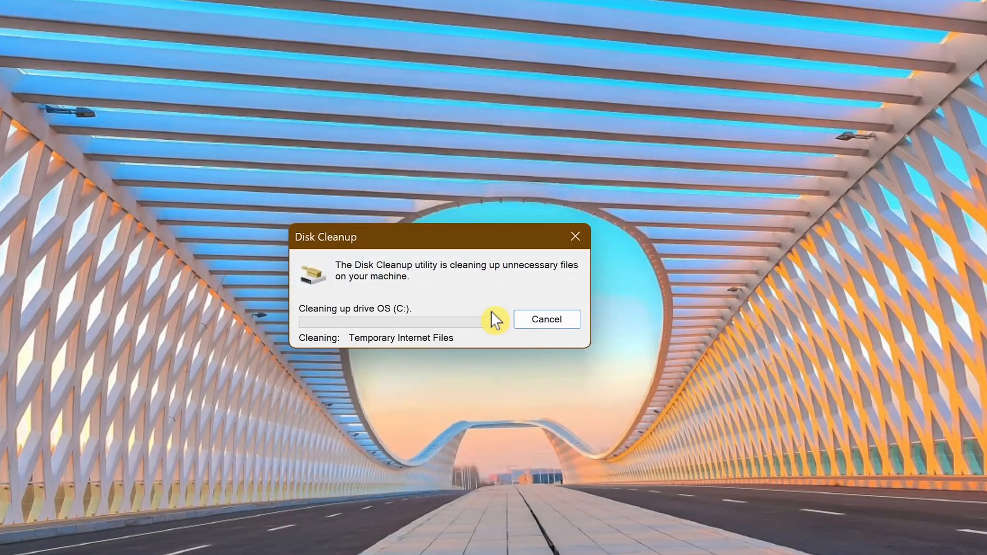